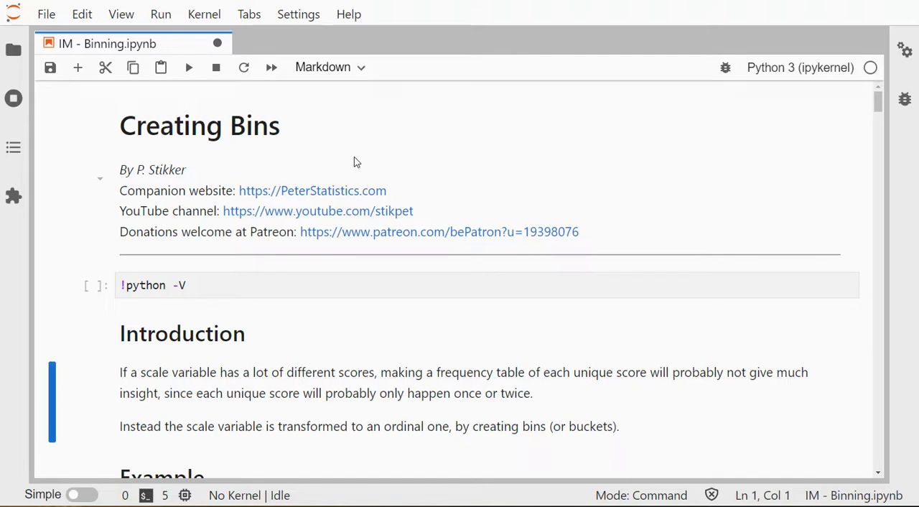
mouse_move(343, 165)
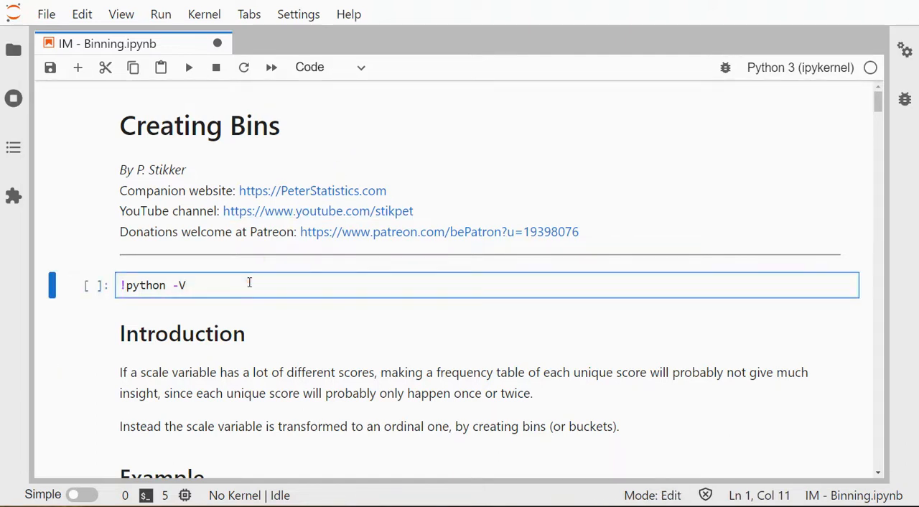
Step: Run the !python -V cell, reporting Python 3.9.12
left_click(188, 66)
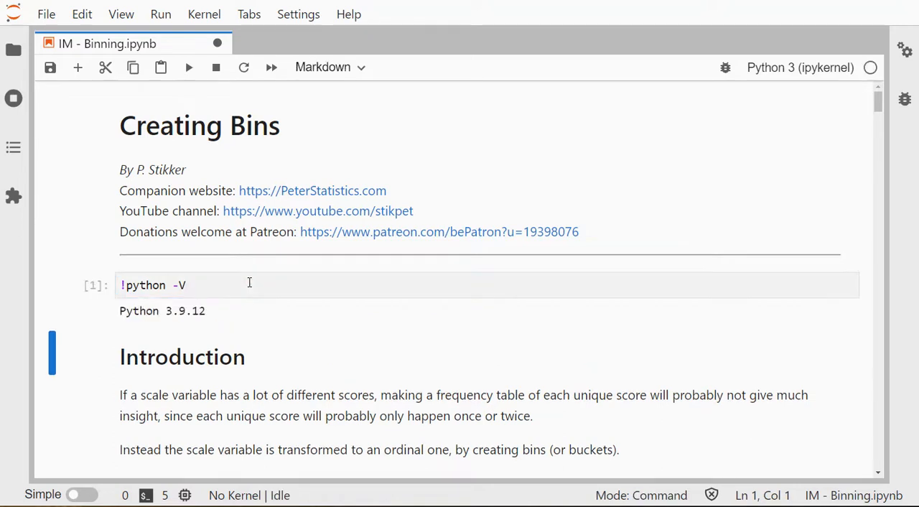
mouse_move(222, 325)
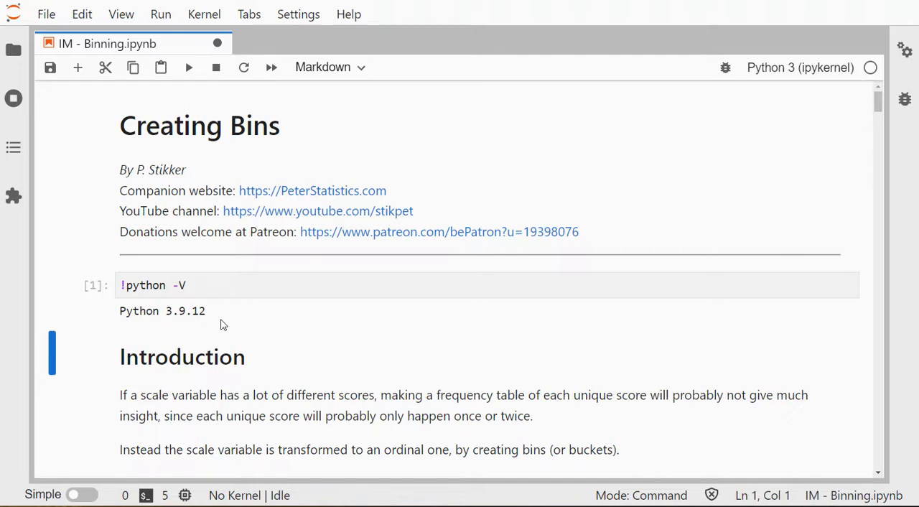
Step: Run the pandas import and read_csv cells, previewing GSS2012a's 5 rows across 706 columns
scroll("down", 3)
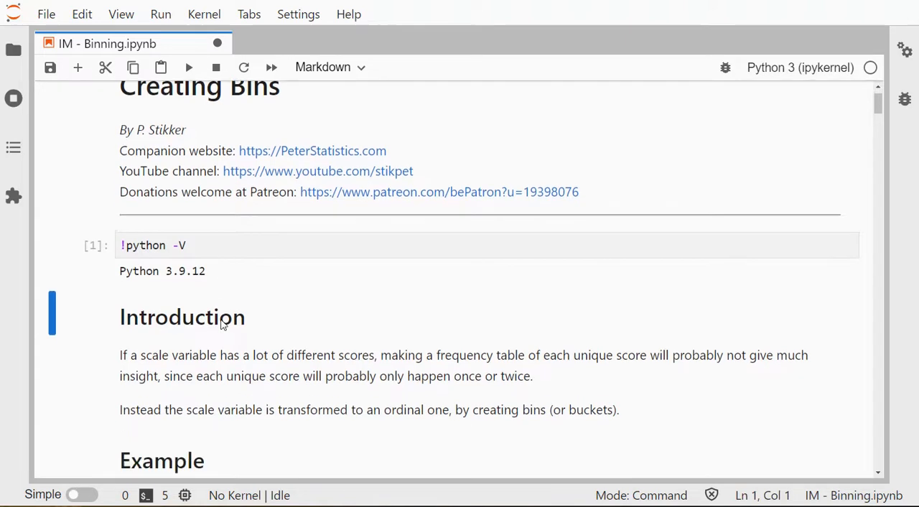
scroll("down", 3)
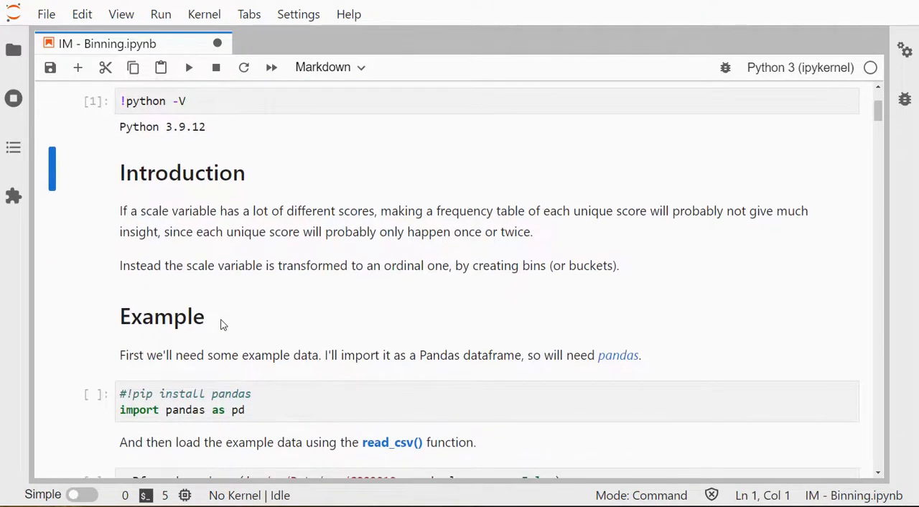
scroll("down", 3)
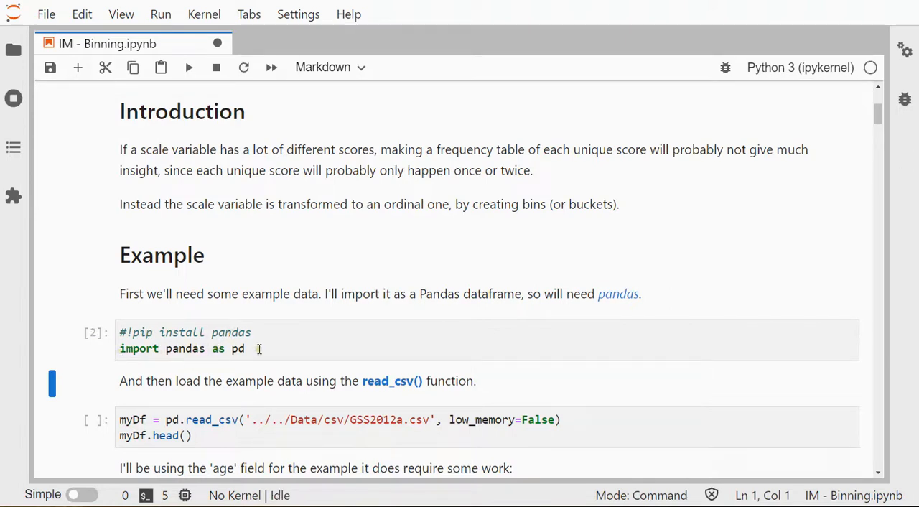
scroll("down", 3)
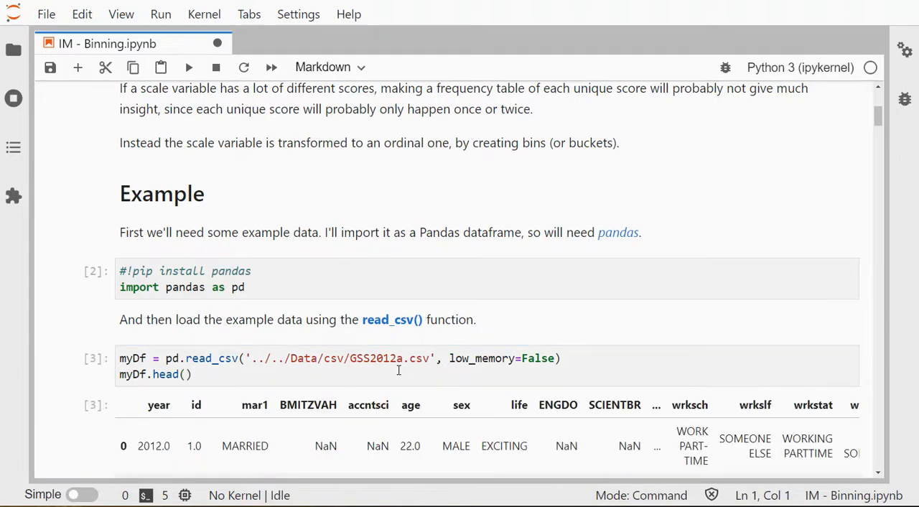
scroll("down", 3)
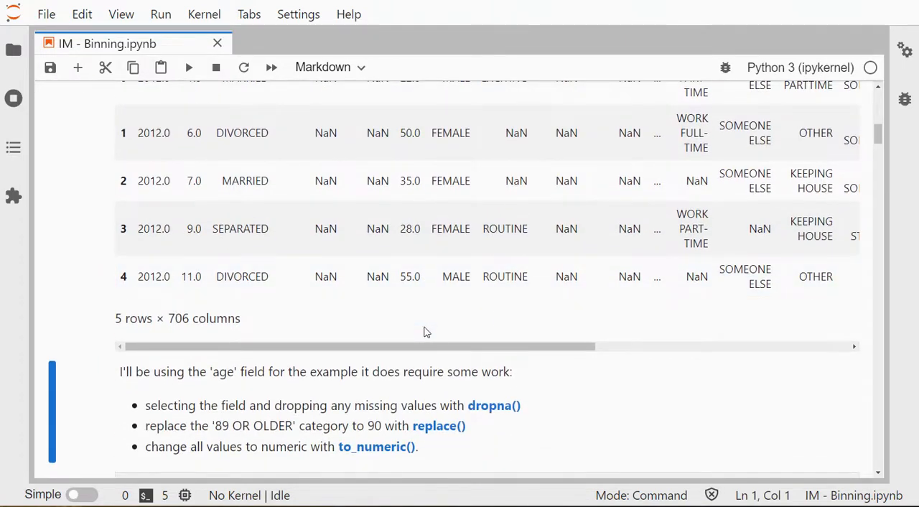
Step: Run the scale_field cell: drop missing ages, recode '89 OR OLDER' to 90, convert to numeric
scroll("down", 3)
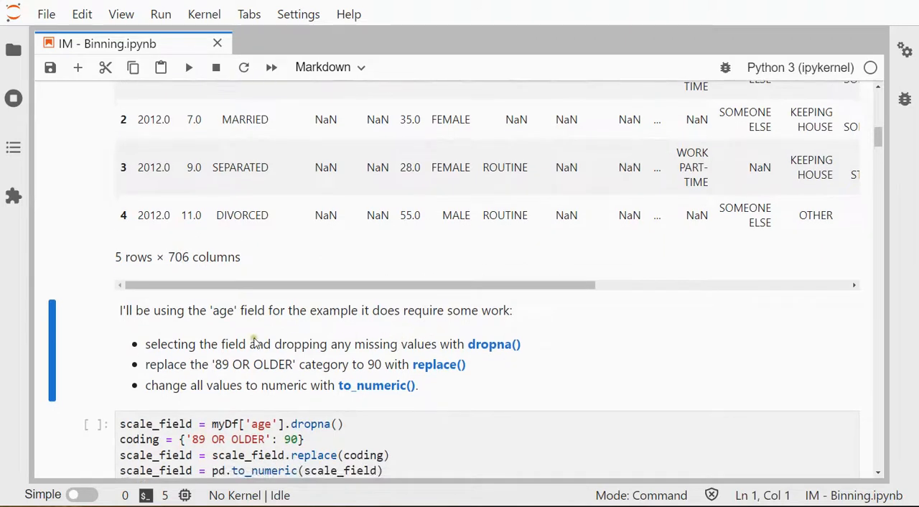
mouse_move(242, 319)
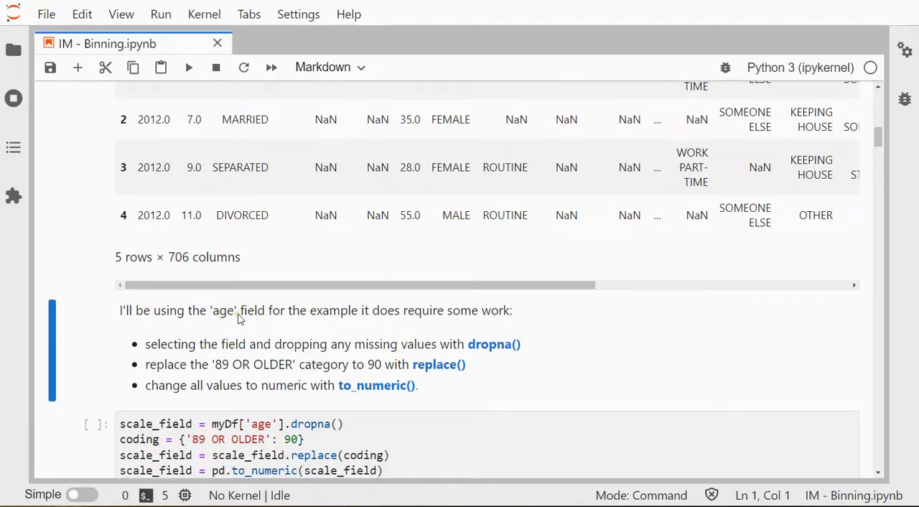
mouse_move(494, 344)
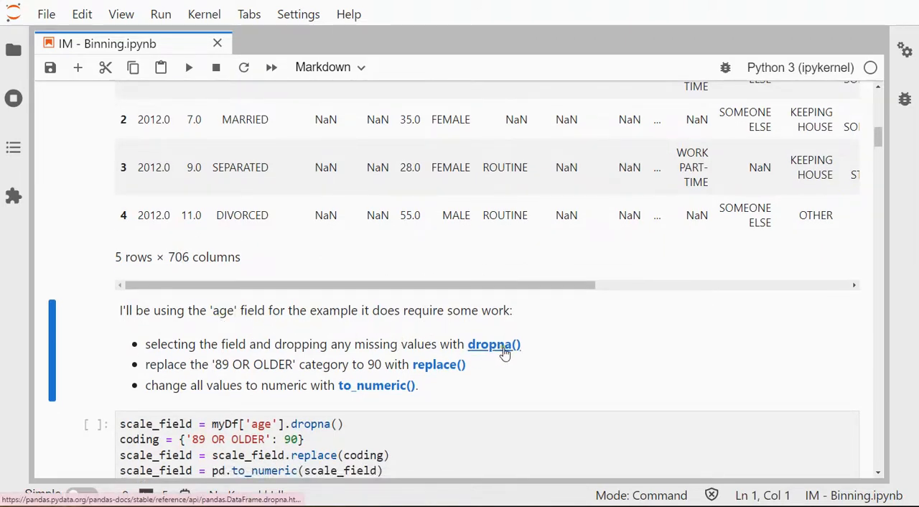
mouse_move(500, 356)
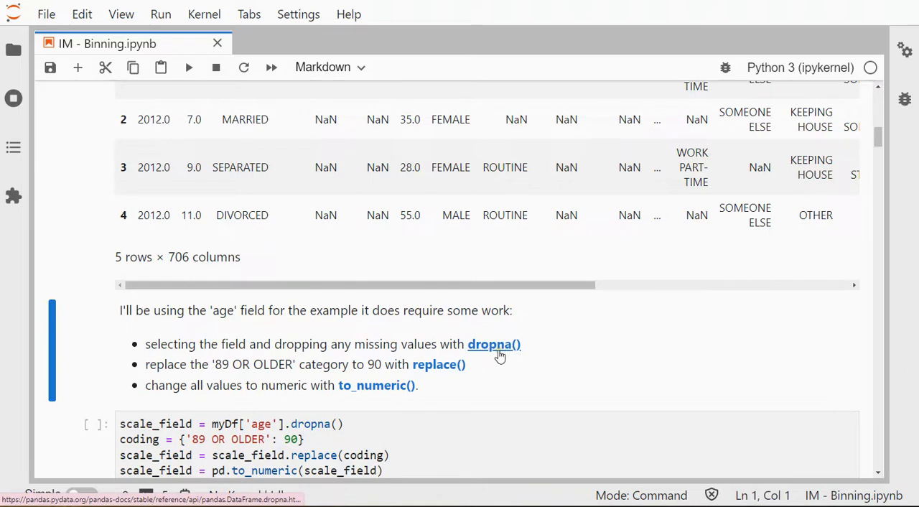
mouse_move(208, 364)
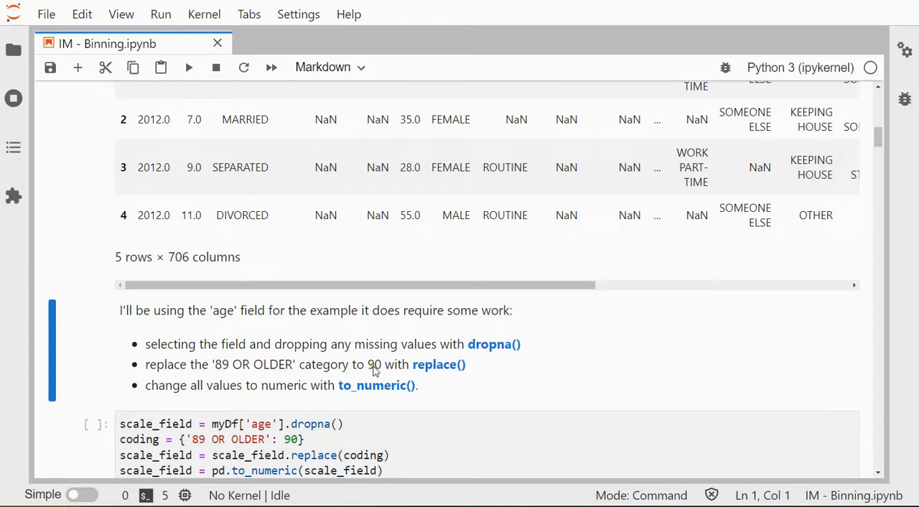
mouse_move(438, 365)
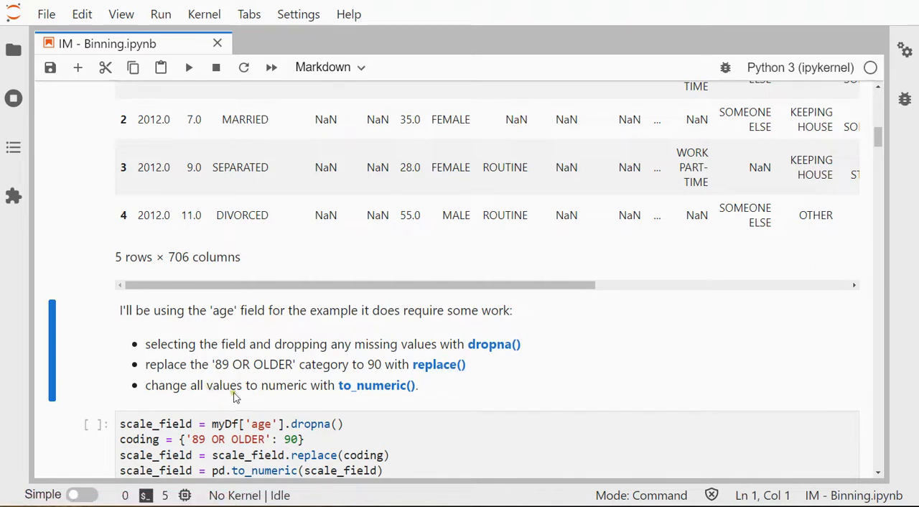
mouse_move(506, 379)
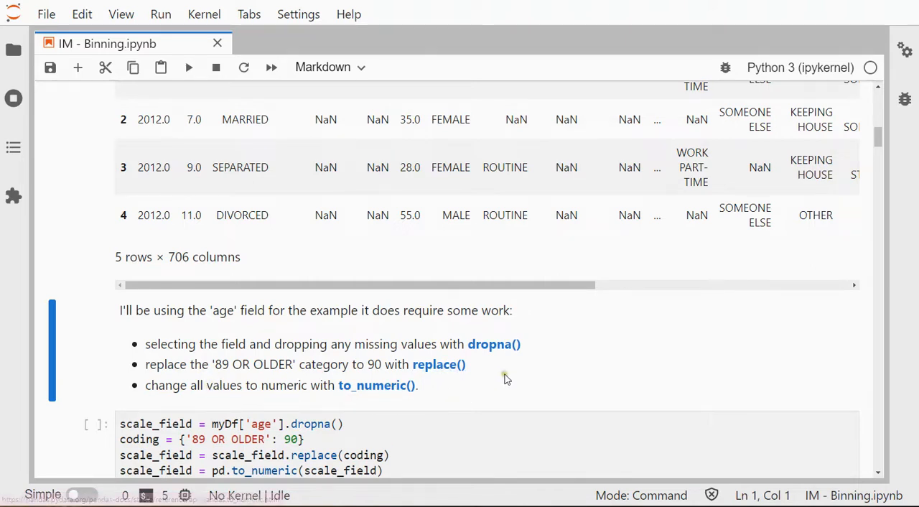
left_click(287, 424)
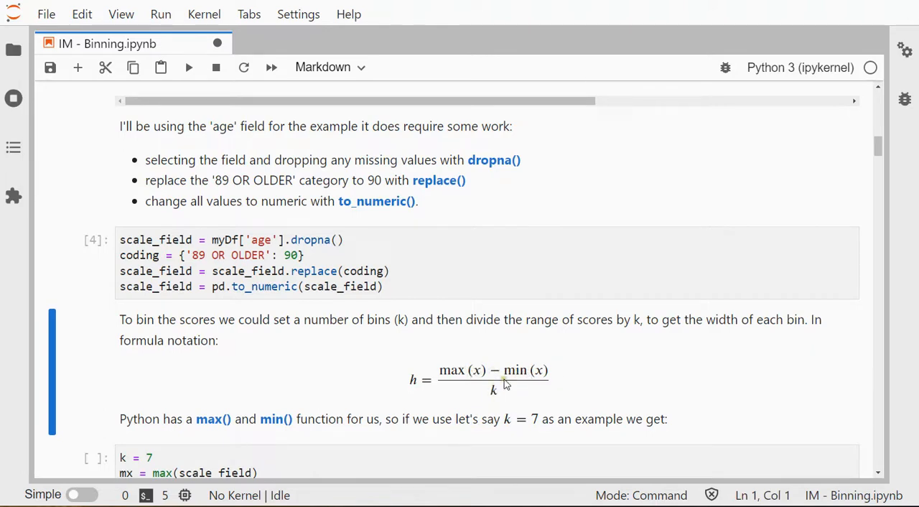
mouse_move(462, 362)
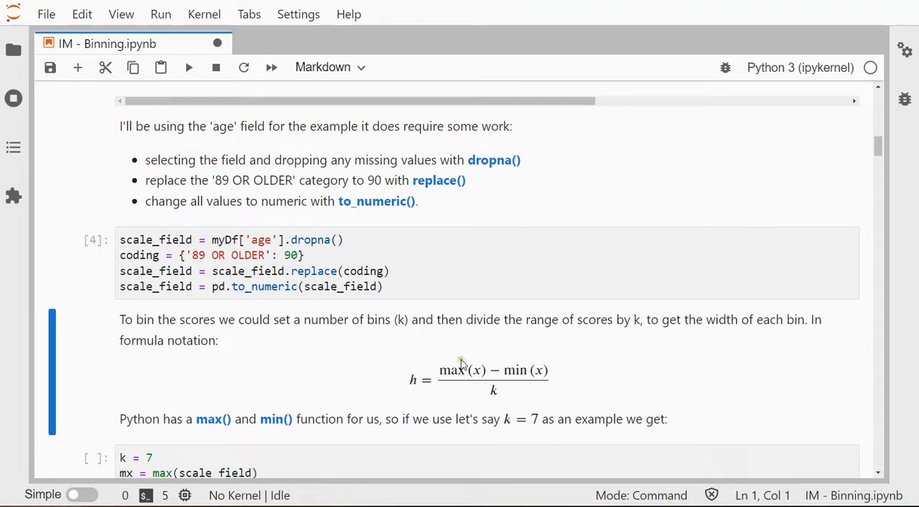
mouse_move(413, 393)
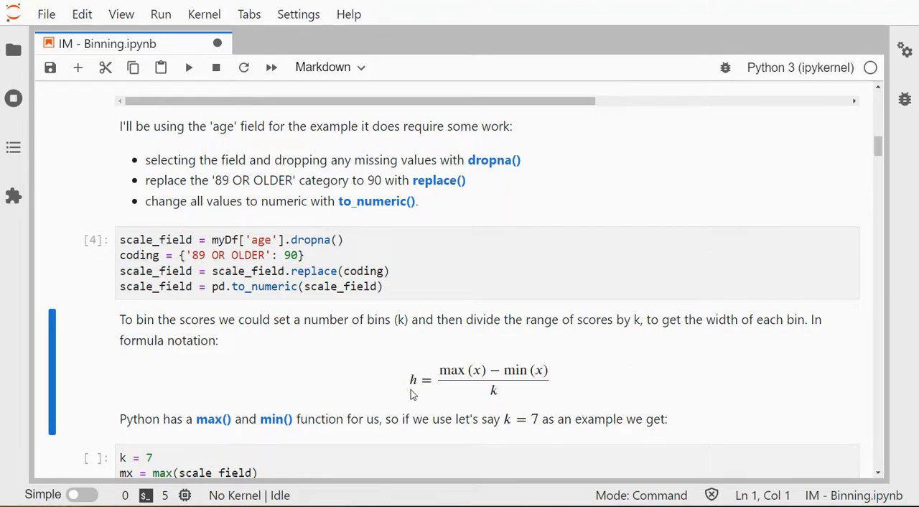
Step: Run the k = 7 cell, computing bin width h of about 10.2857
scroll("down", 3)
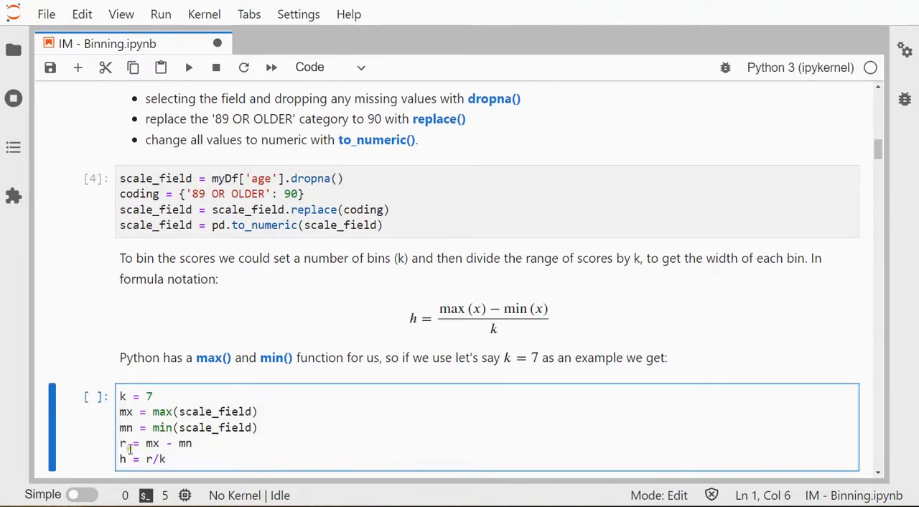
left_click(165, 460)
type("h")
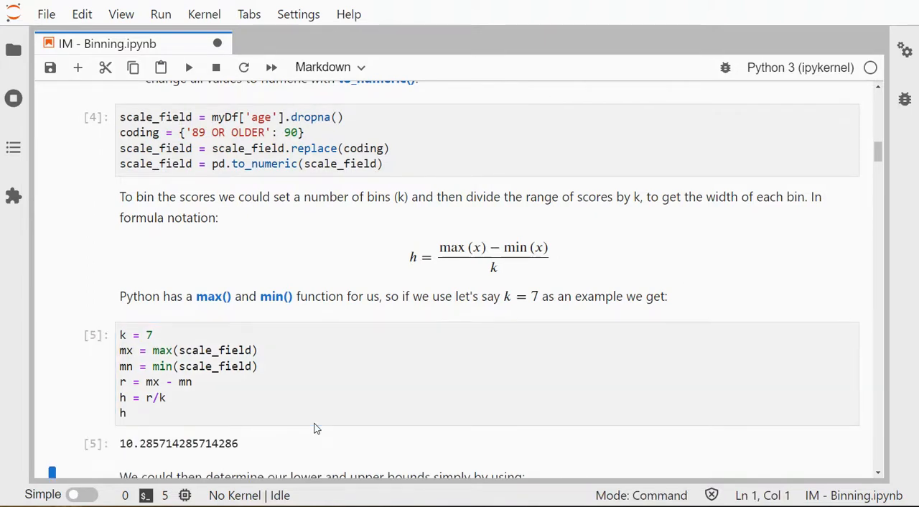
mouse_move(322, 396)
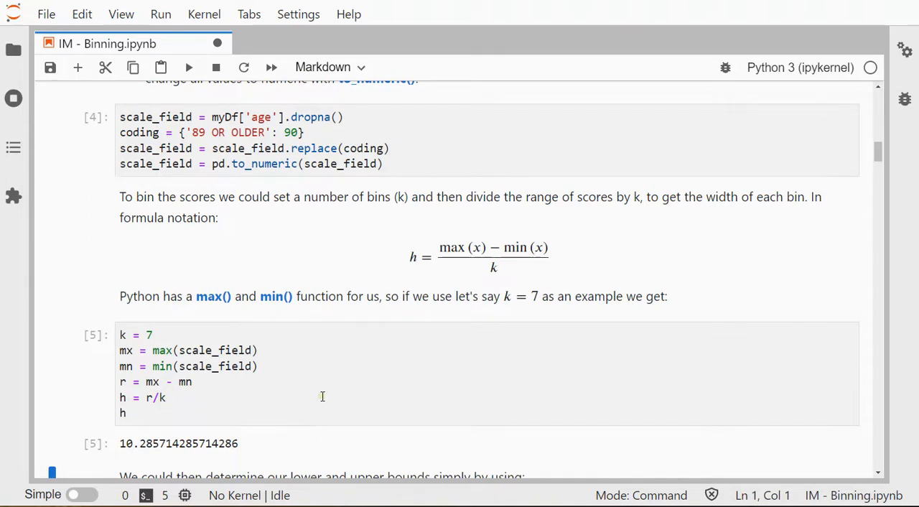
scroll("down", 3)
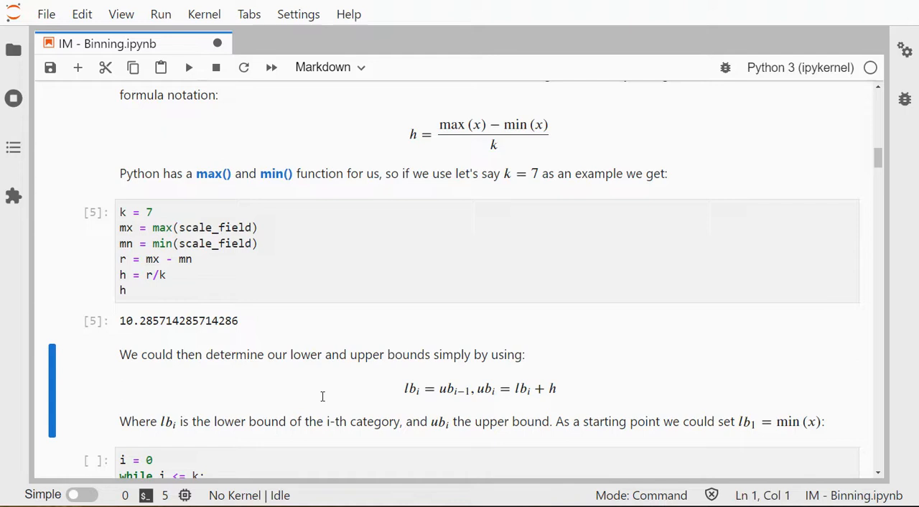
mouse_move(399, 410)
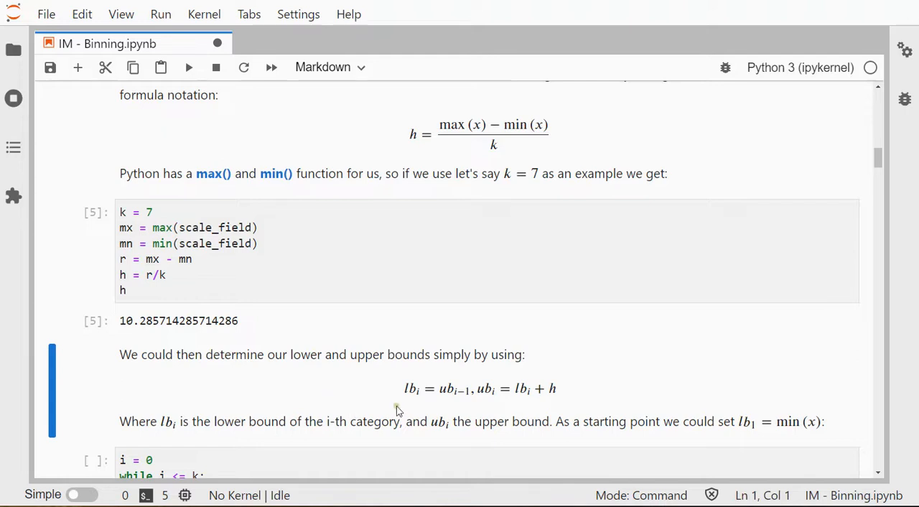
mouse_move(446, 399)
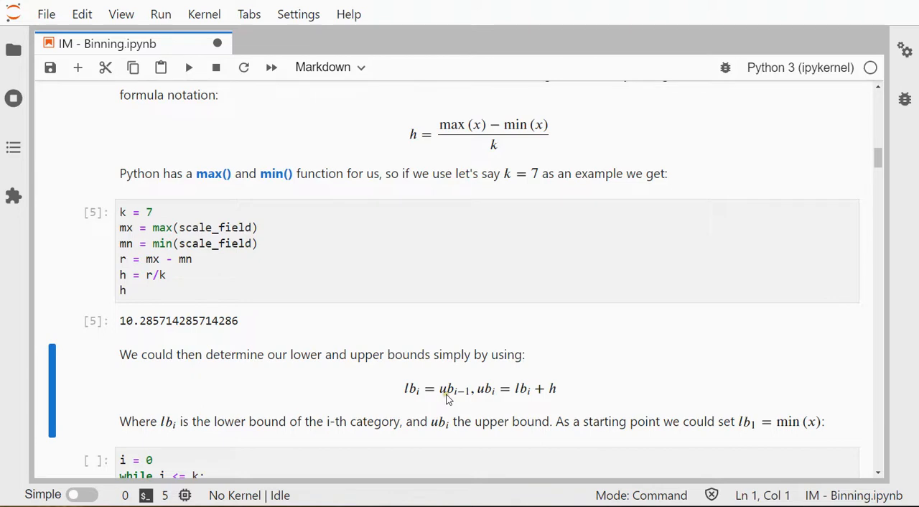
mouse_move(468, 402)
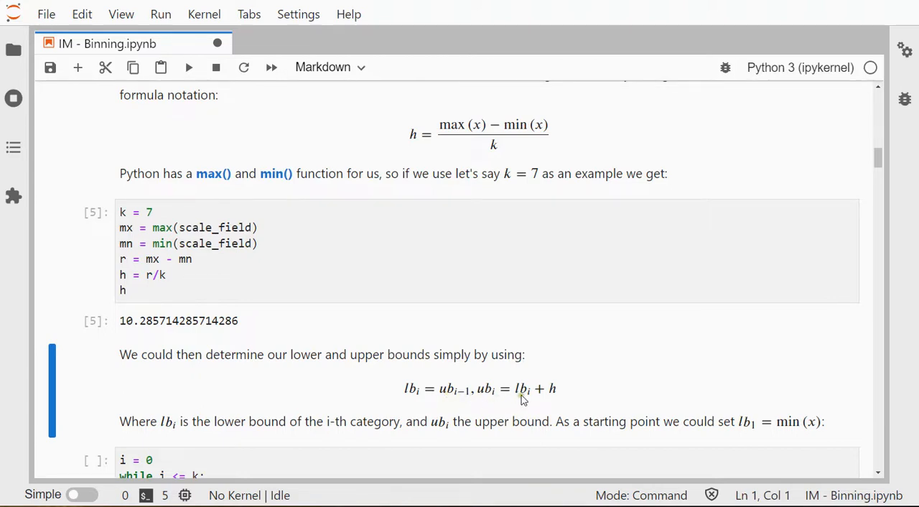
mouse_move(549, 400)
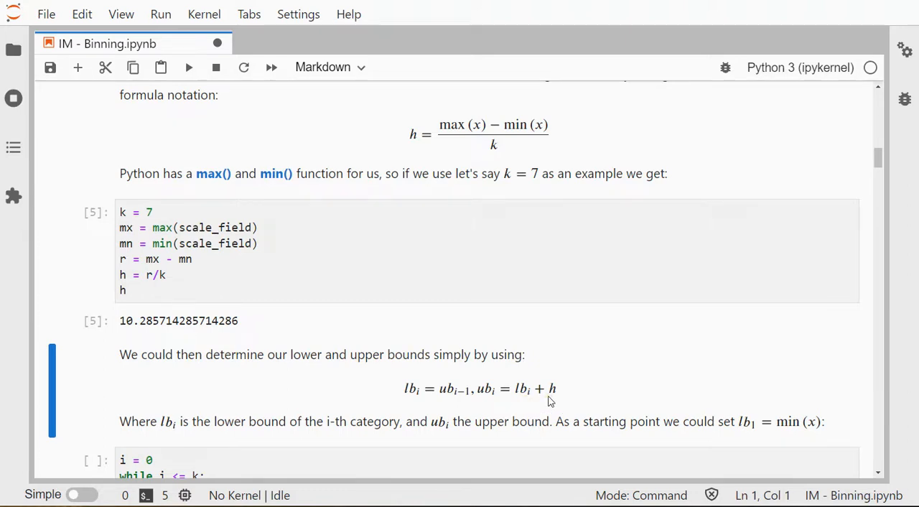
mouse_move(445, 385)
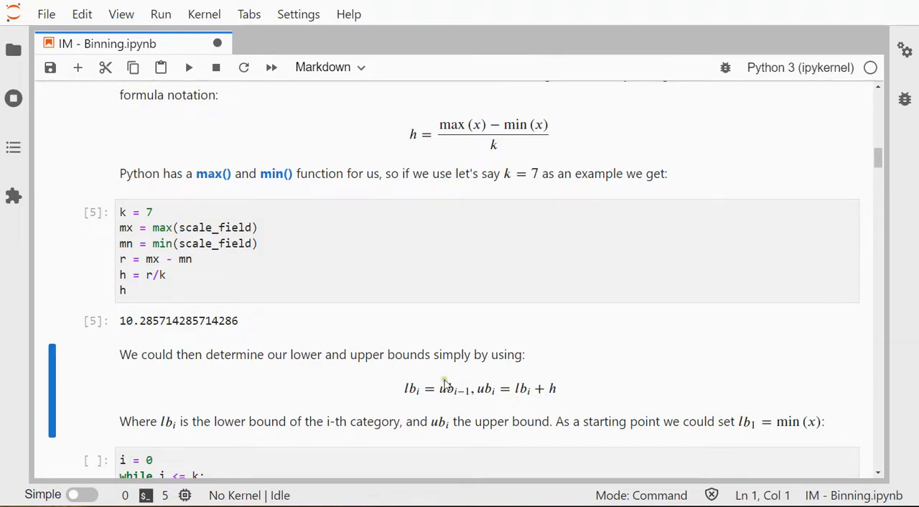
scroll("down", 3)
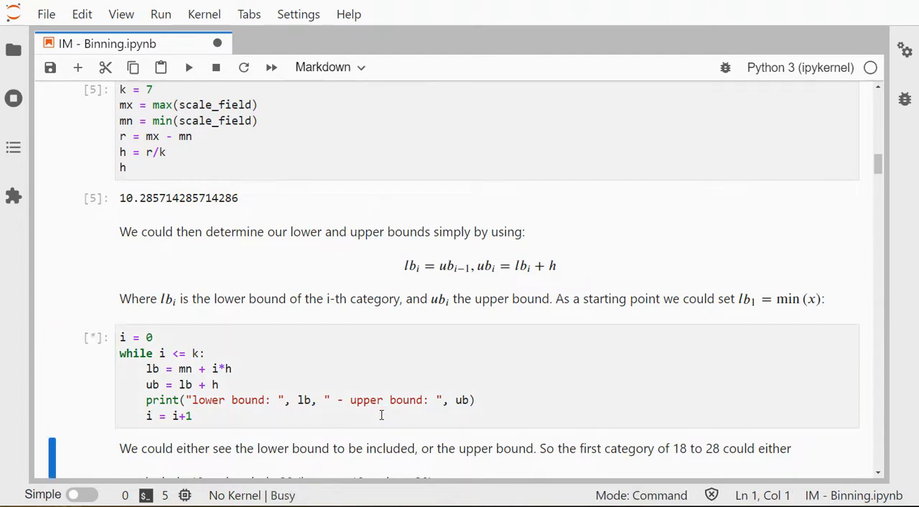
left_click(189, 66)
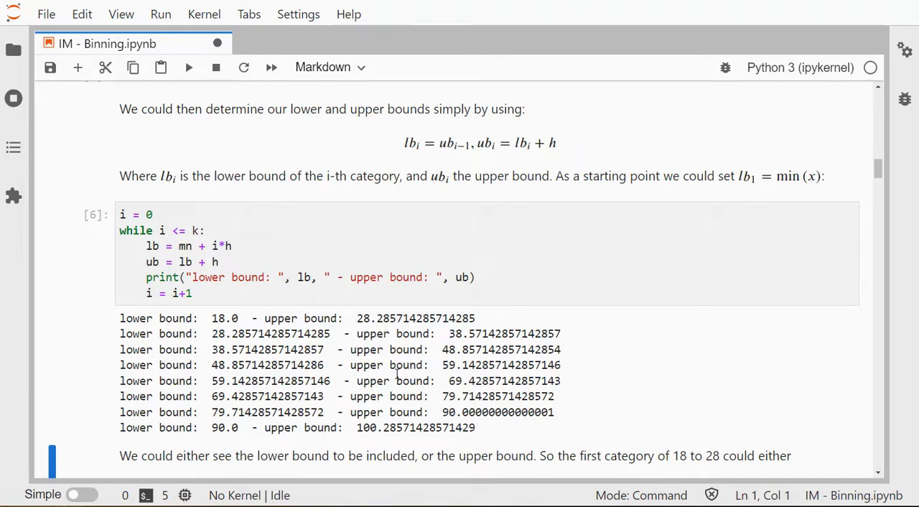
scroll("down", 3)
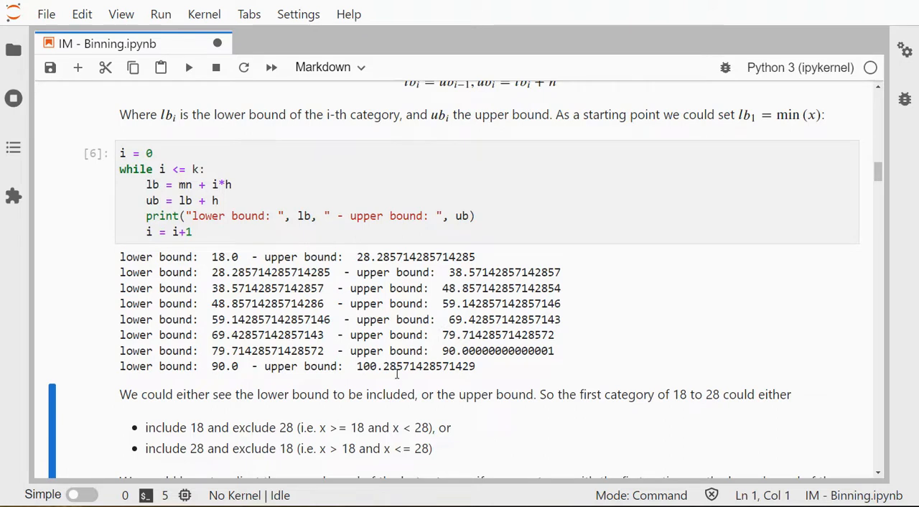
key("ctrl+s")
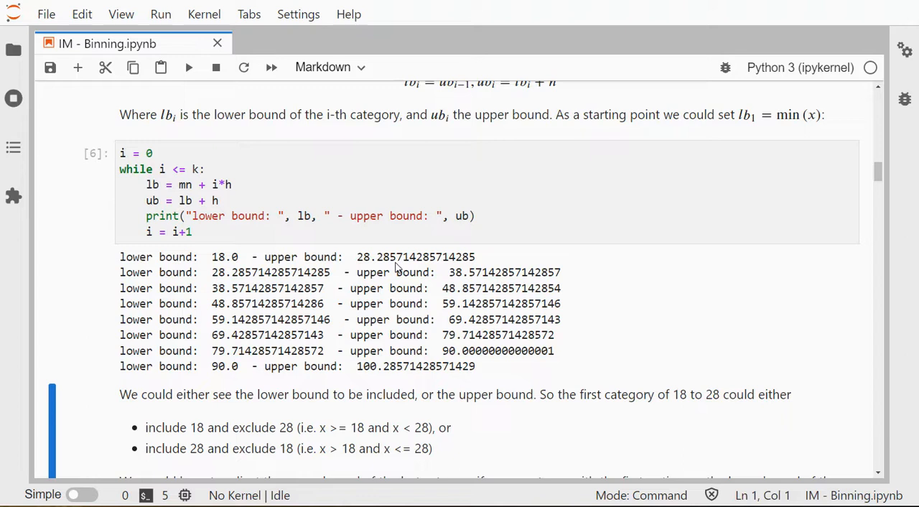
mouse_move(337, 366)
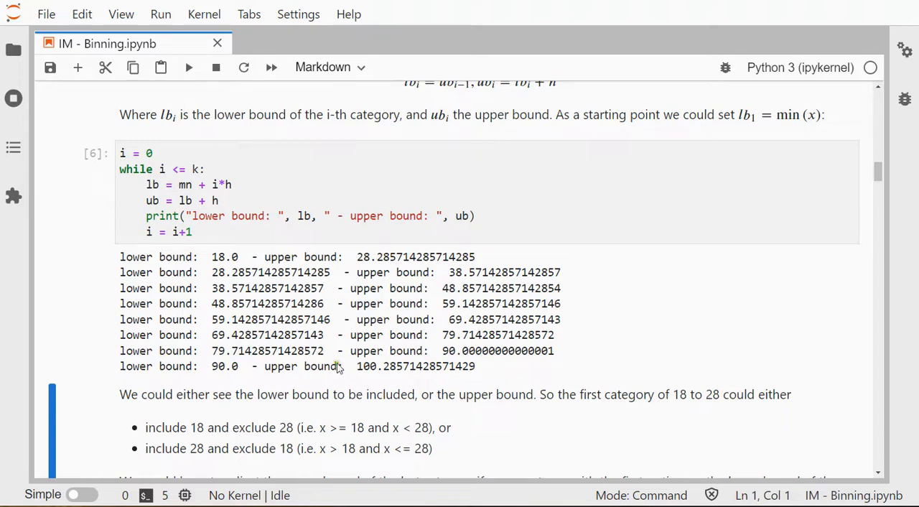
scroll("down", 3)
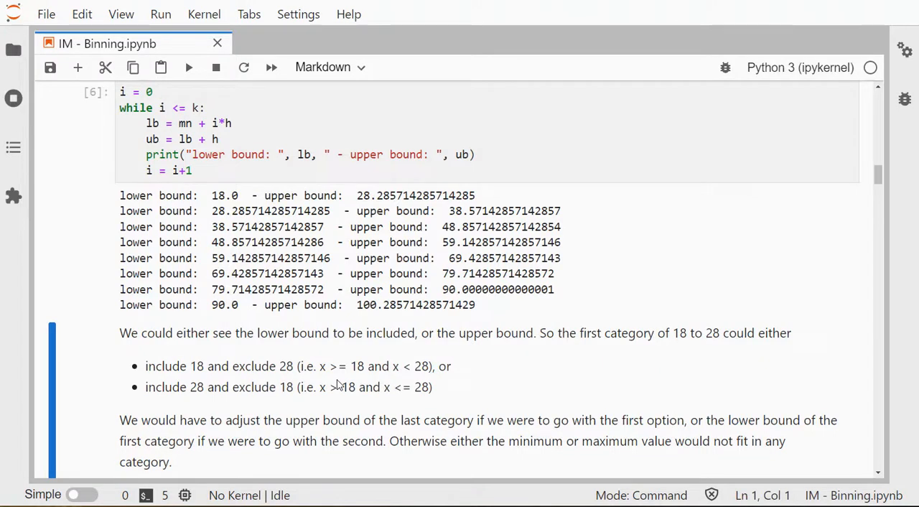
mouse_move(411, 296)
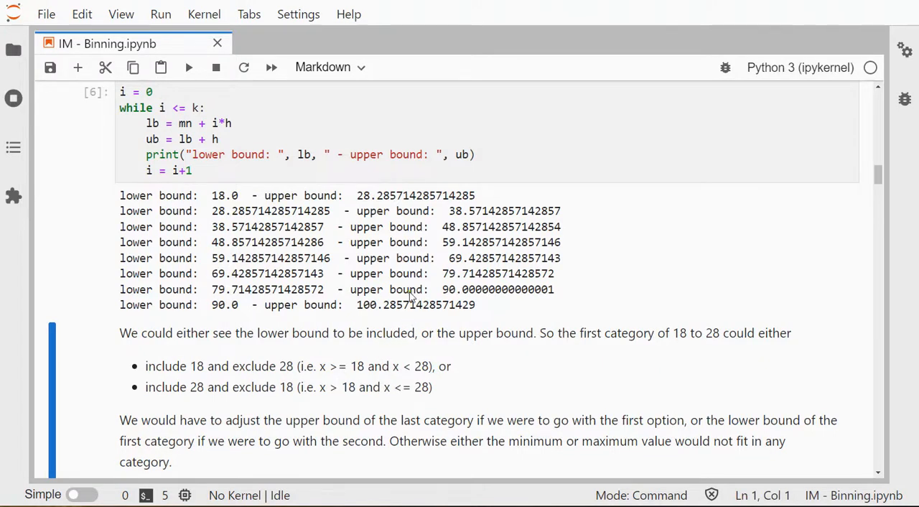
mouse_move(376, 379)
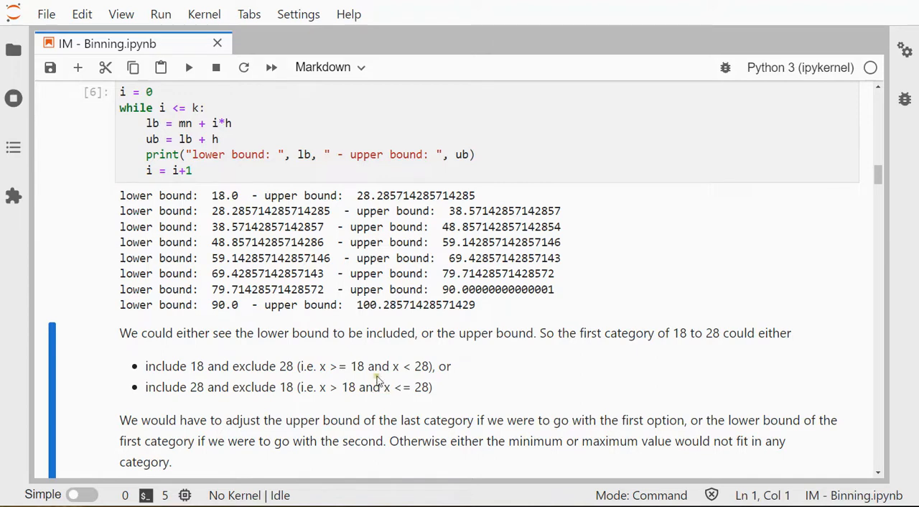
mouse_move(362, 410)
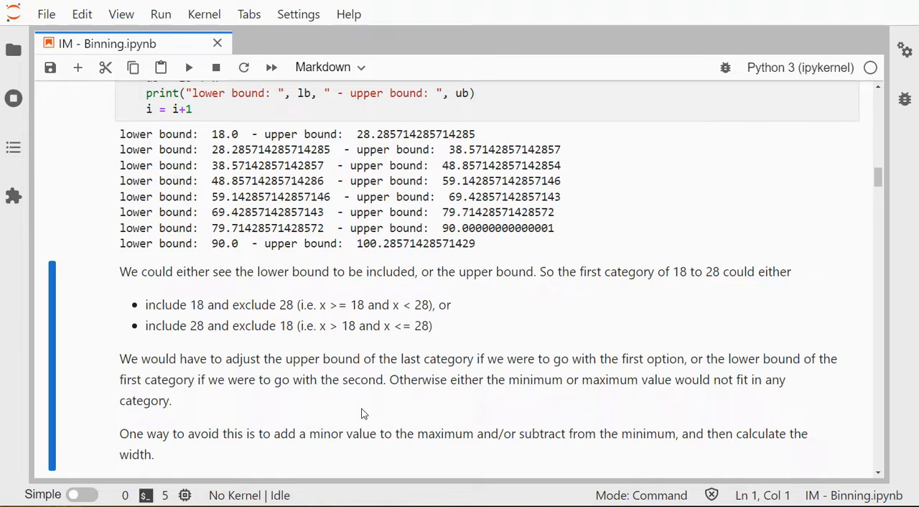
scroll("down", 3)
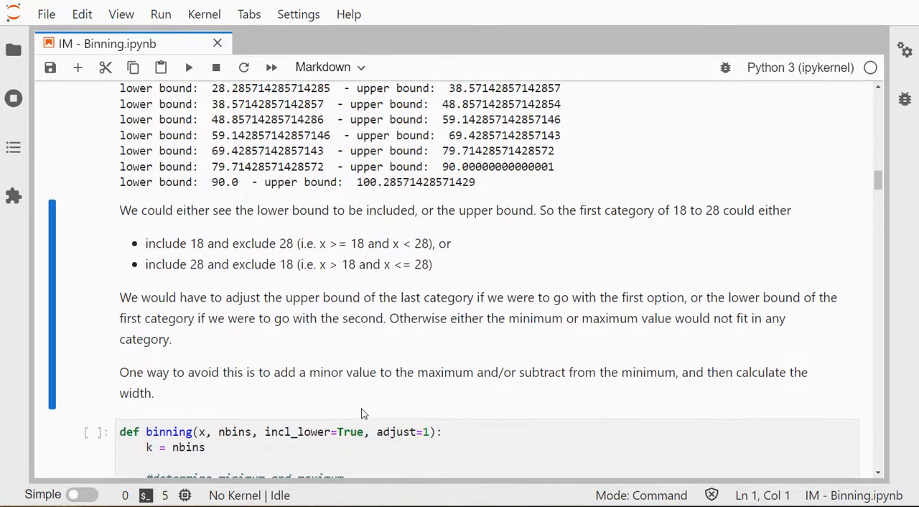
Step: Define the binning function with adjust=1 and run its cell
scroll("down", 3)
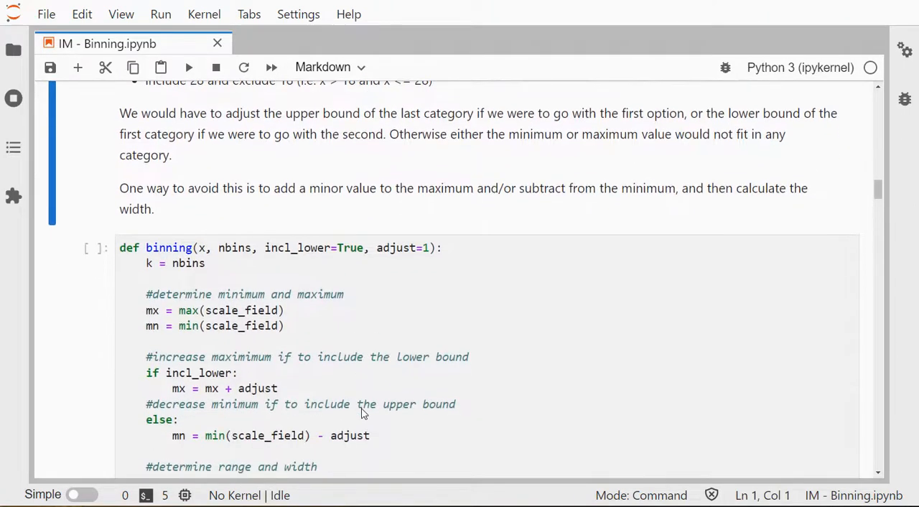
scroll("down", 3)
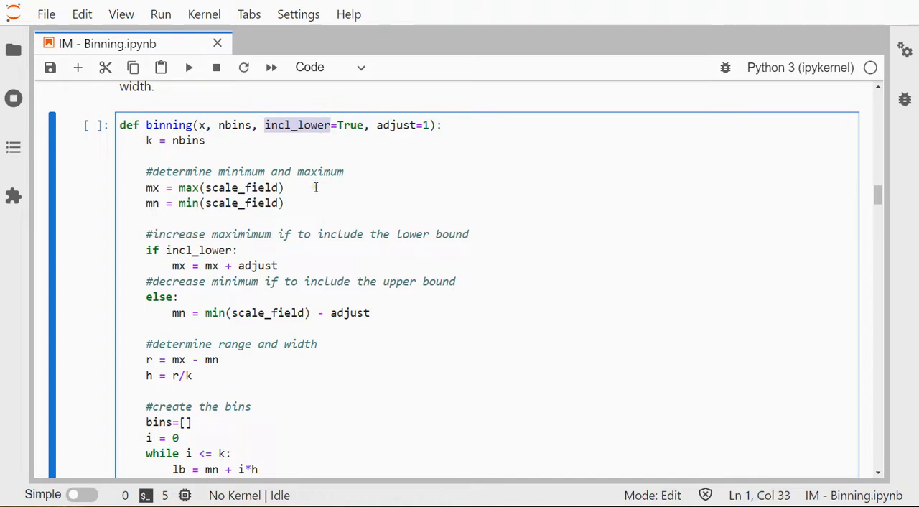
mouse_move(350, 146)
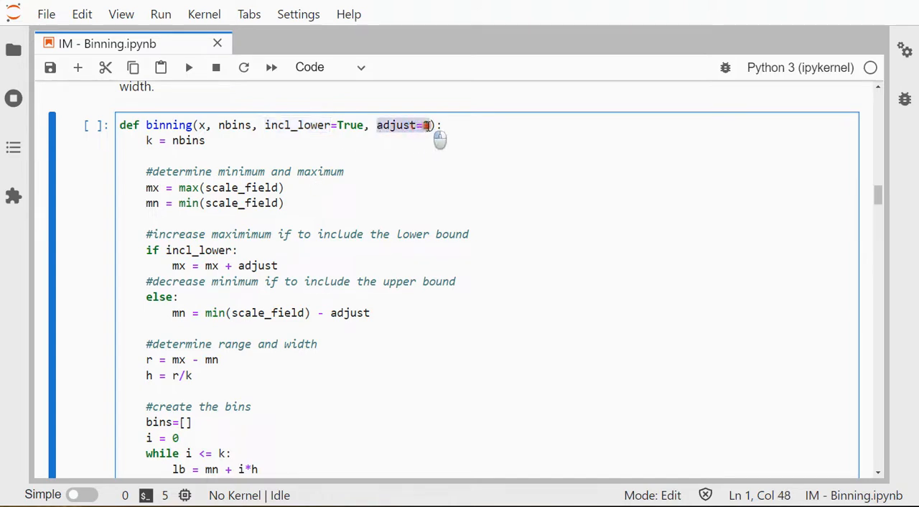
type("1")
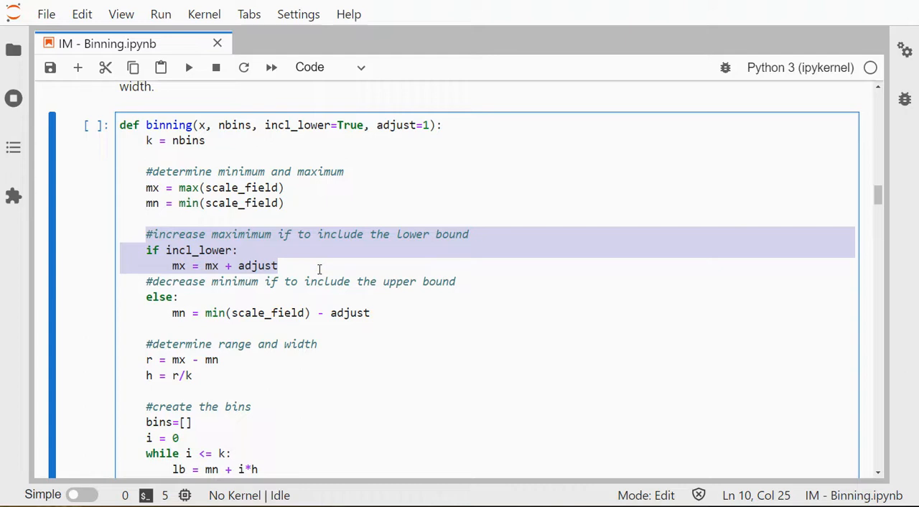
mouse_move(196, 293)
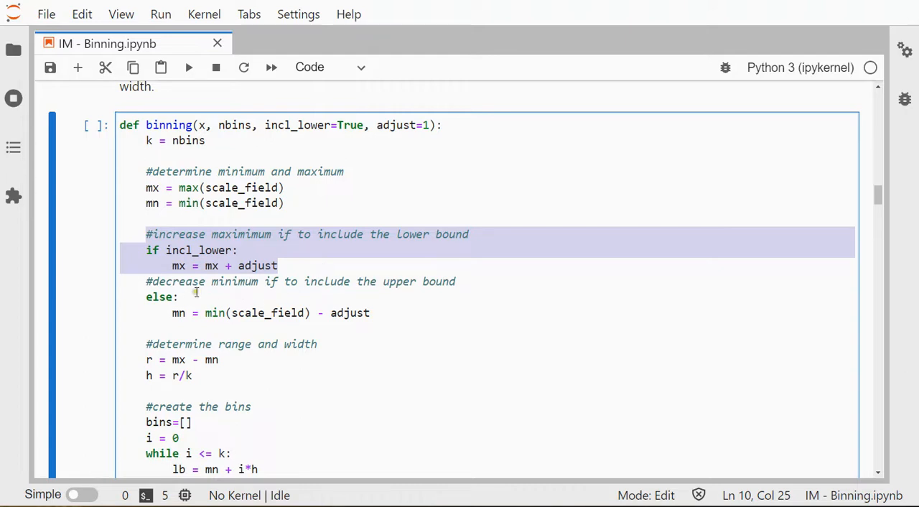
left_click(210, 312)
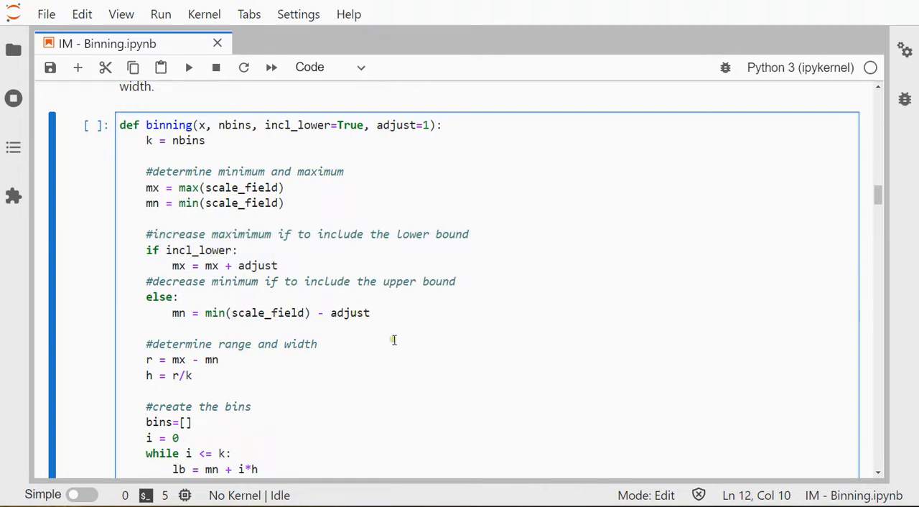
Step: Run binning(scale_field, nbins=7), listing bounds from 18.0 to about 101.43
scroll("down", 3)
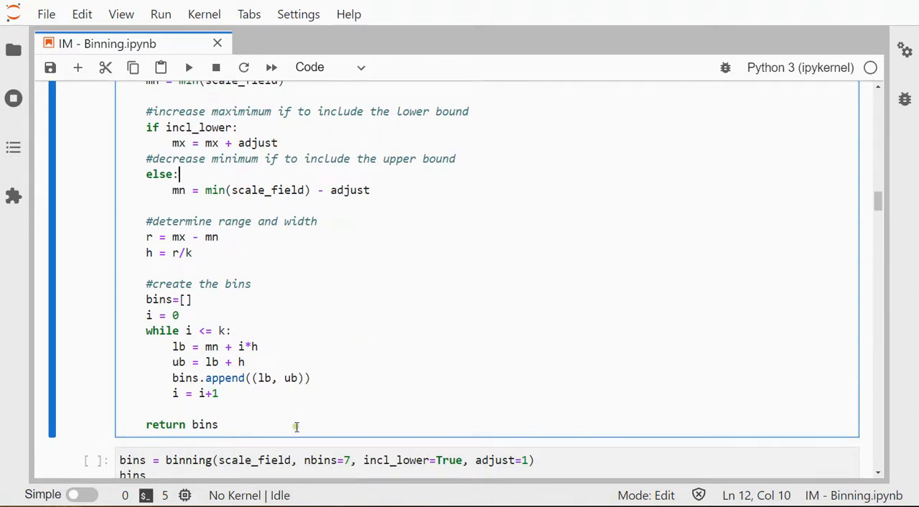
left_click(165, 300)
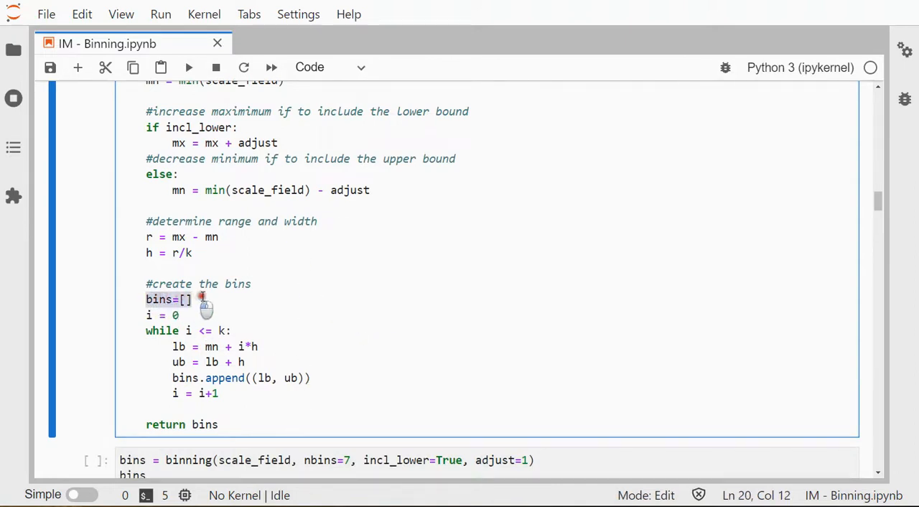
scroll("down", 3)
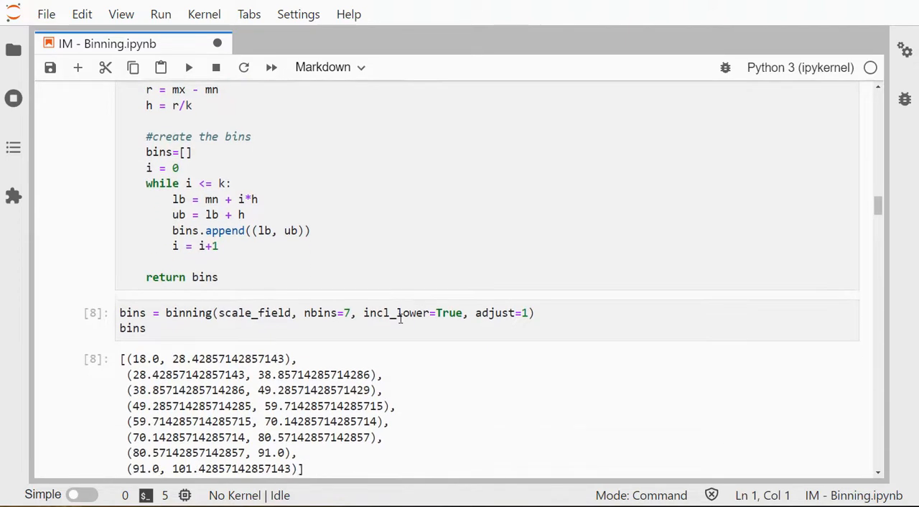
Step: Run the bin_labels loop assigning each age score to its bin's lower bound
scroll("down", 3)
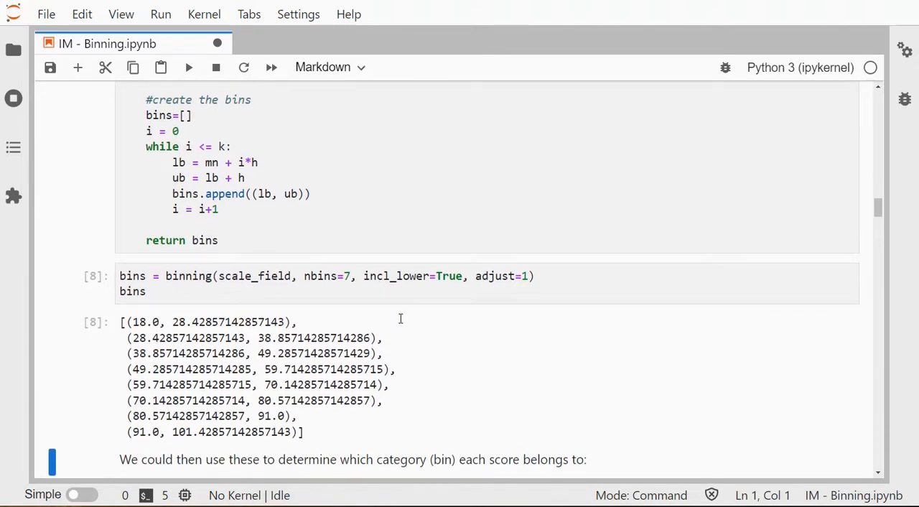
scroll("down", 3)
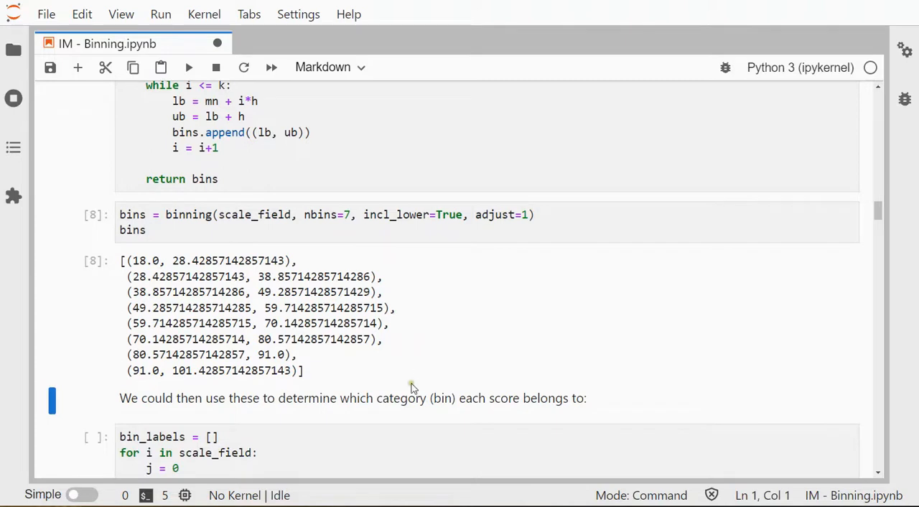
scroll("down", 3)
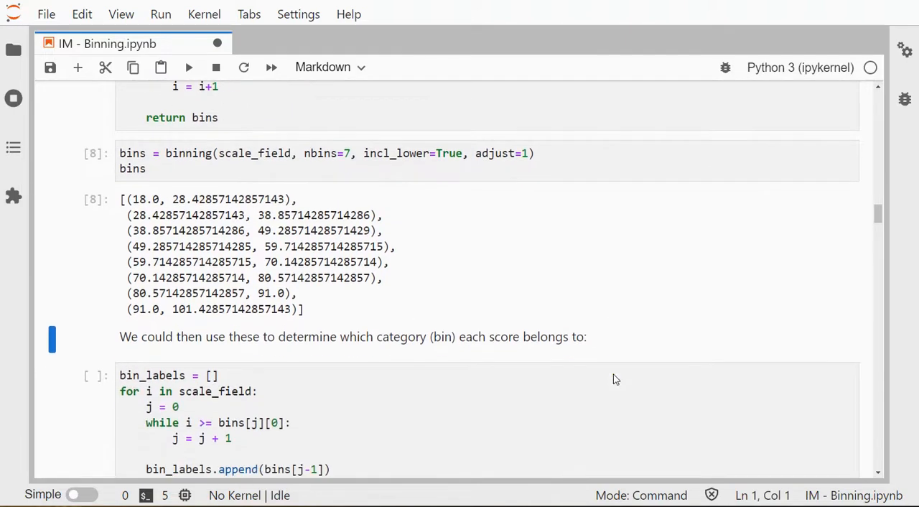
scroll("down", 3)
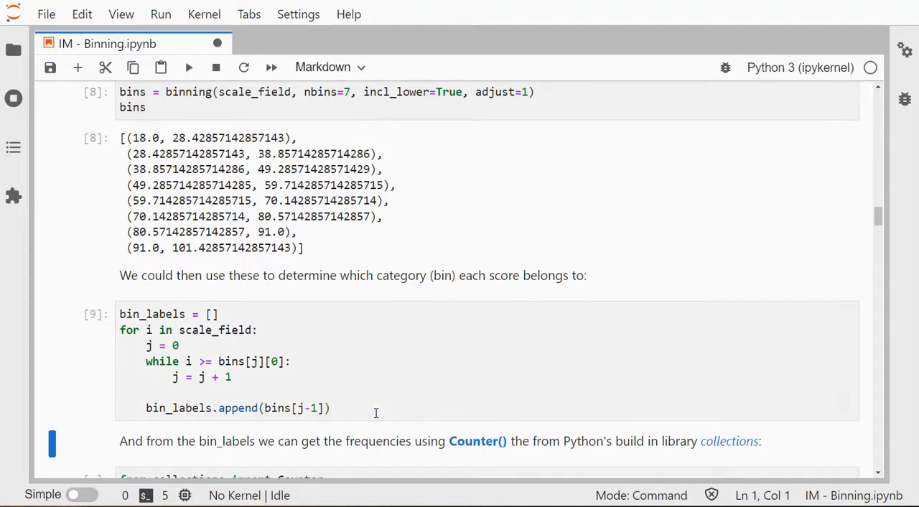
Step: Display bin_labels, then count scores per bin with Counter, giving counts such as 303 and 375
scroll("down", 3)
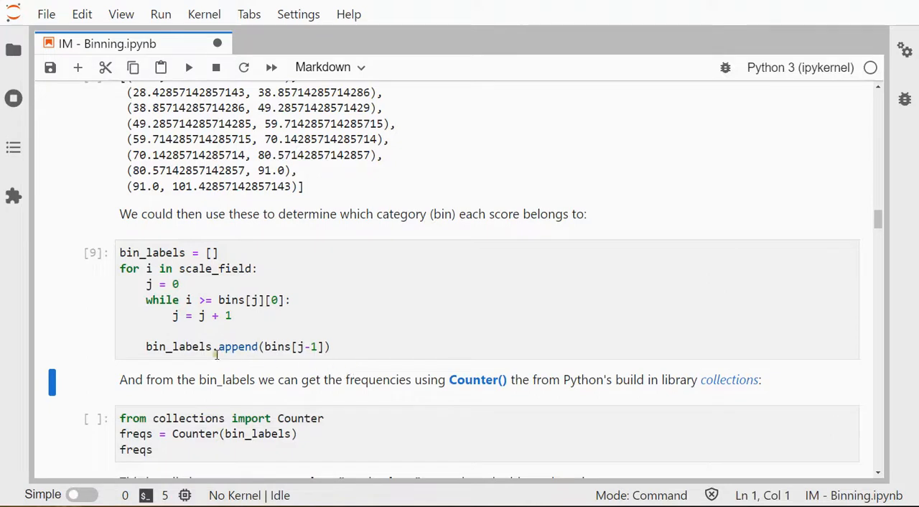
left_click(343, 347)
type("bin_labels")
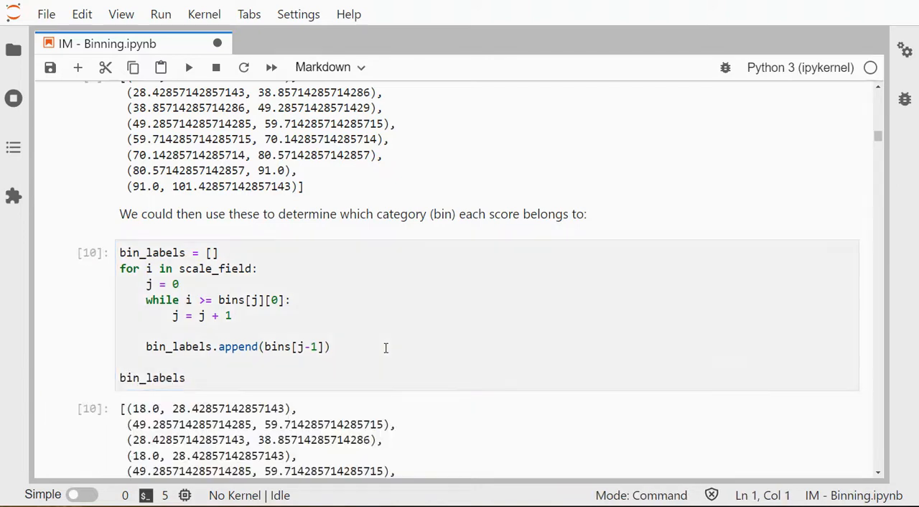
scroll("down", 3)
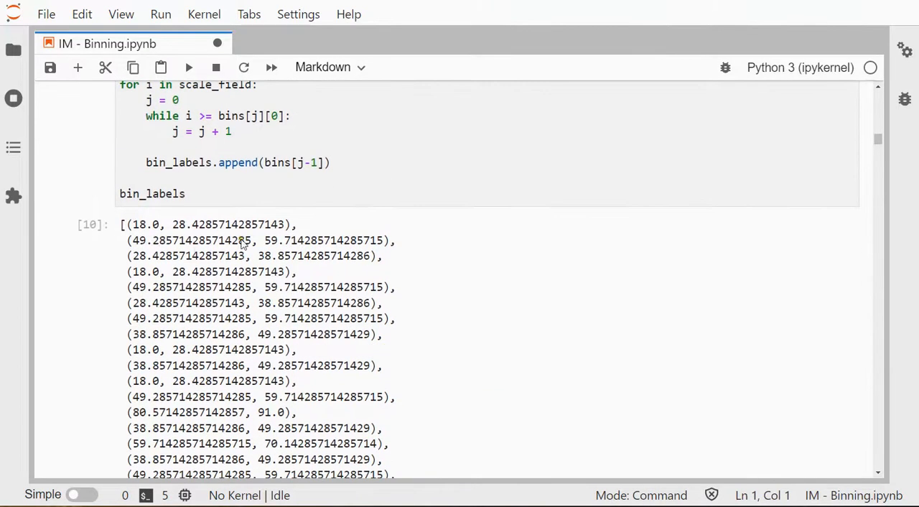
mouse_move(319, 382)
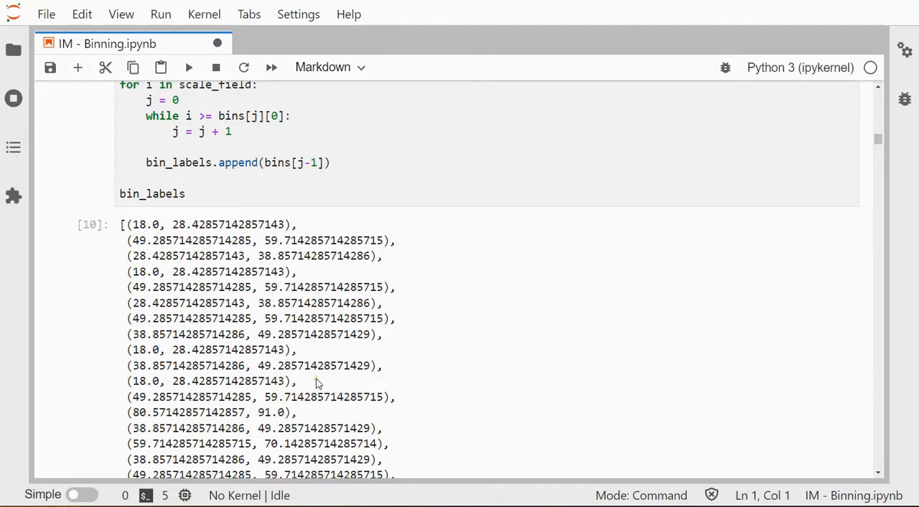
scroll("down", 3)
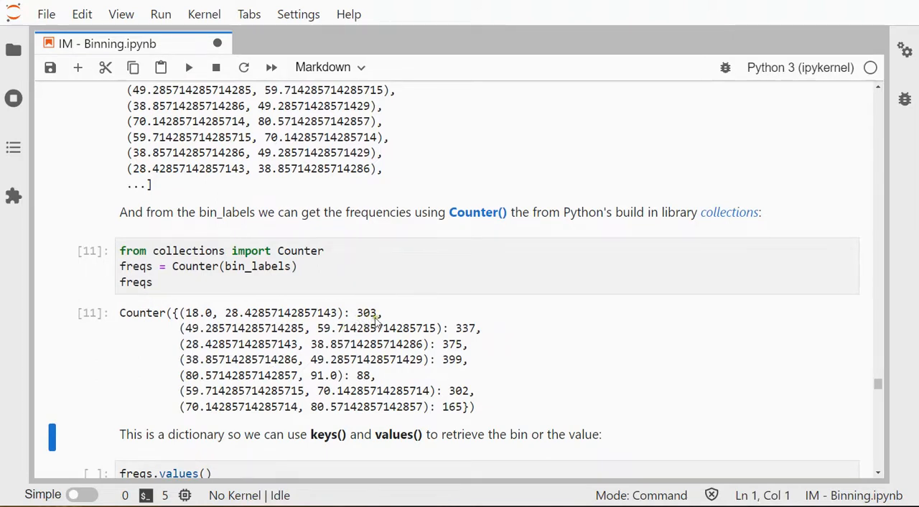
mouse_move(212, 321)
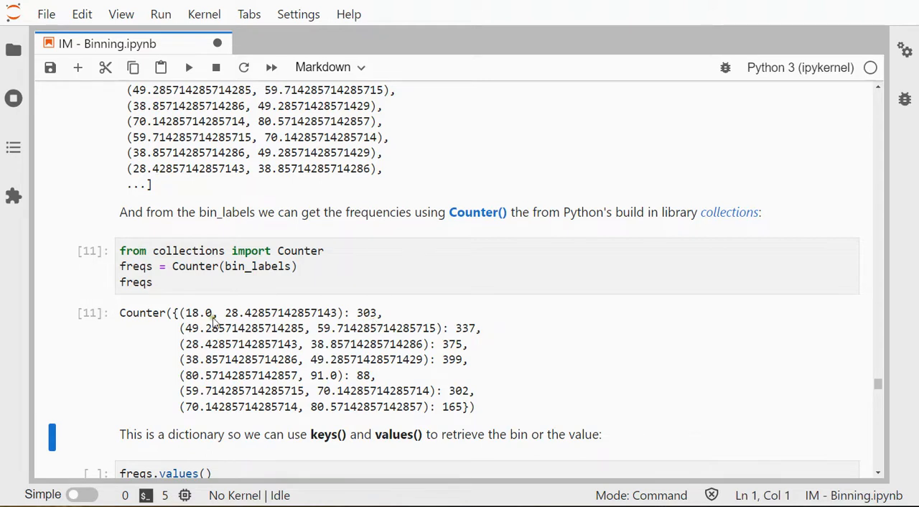
mouse_move(251, 328)
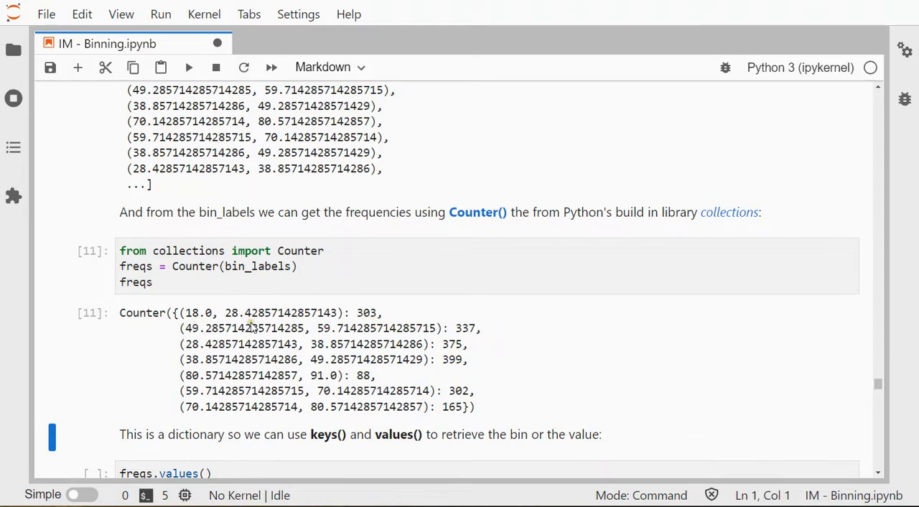
mouse_move(275, 362)
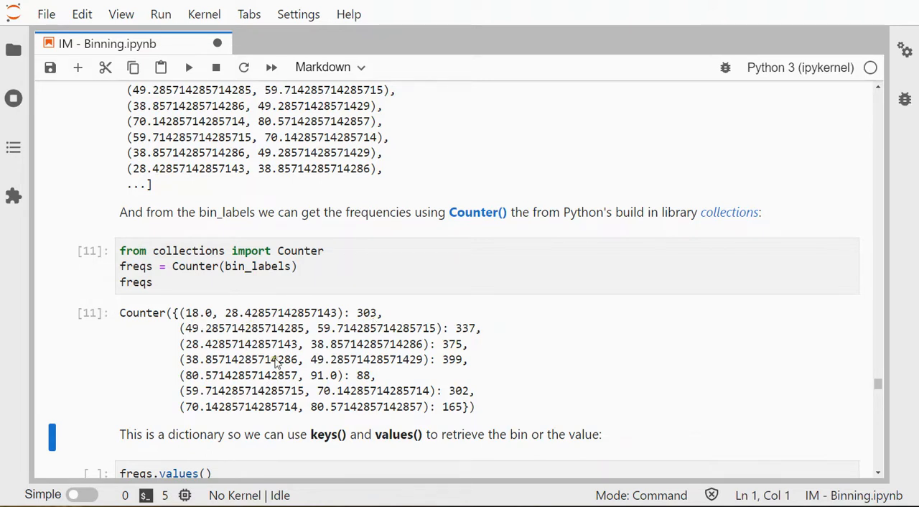
mouse_move(341, 428)
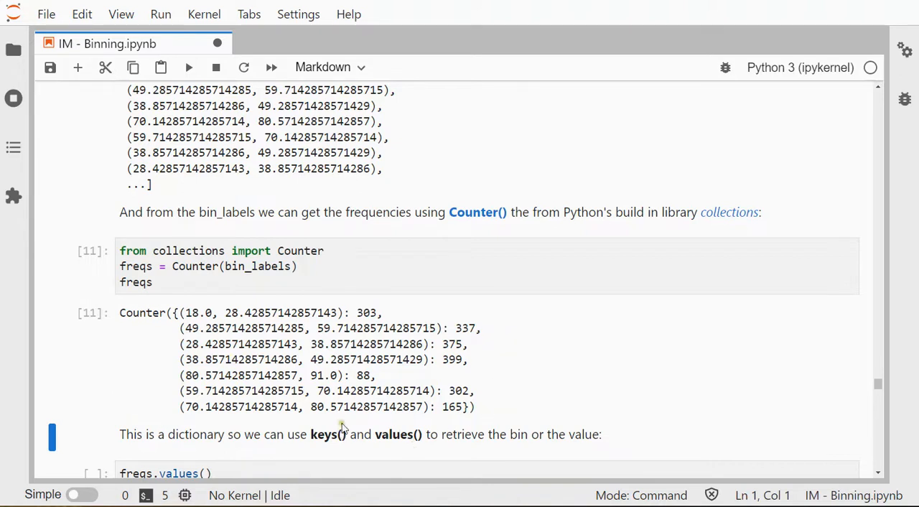
Step: Run freqs.values(), returning 303, 337, 375, 399, 88, 302 and 165
left_click(295, 412)
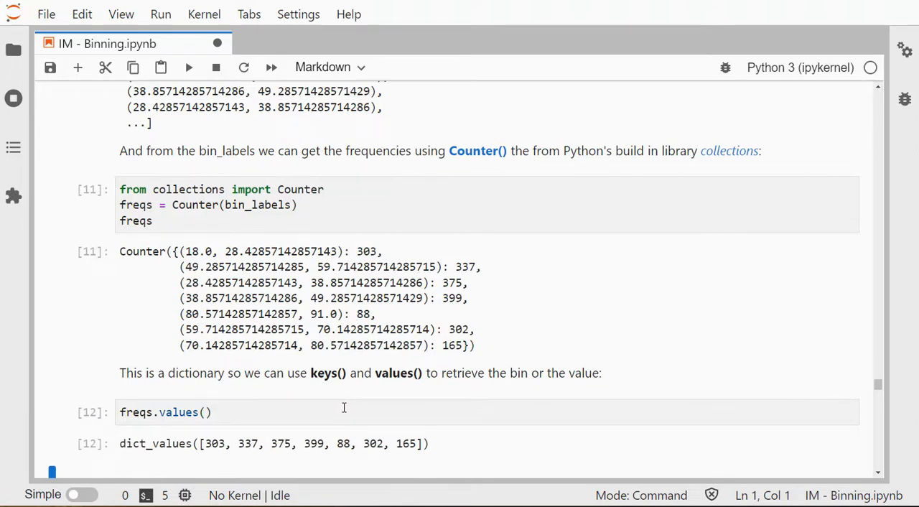
mouse_move(278, 437)
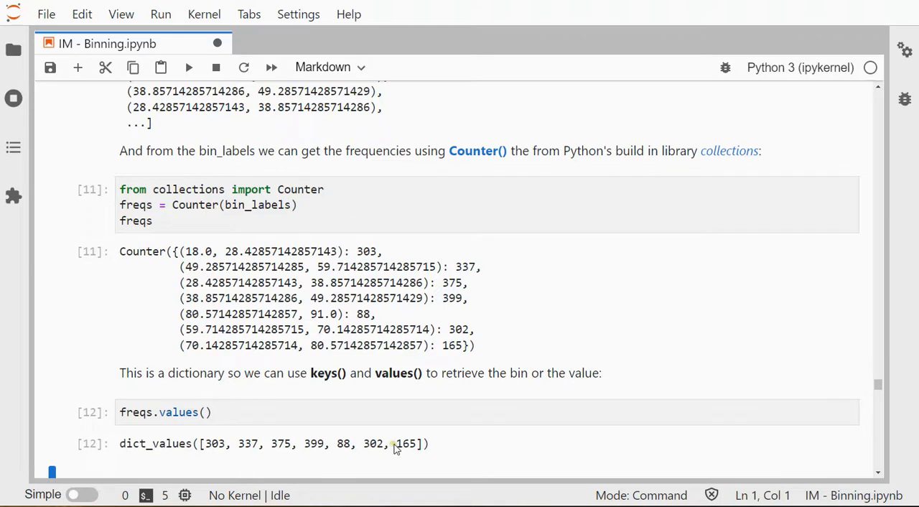
mouse_move(414, 382)
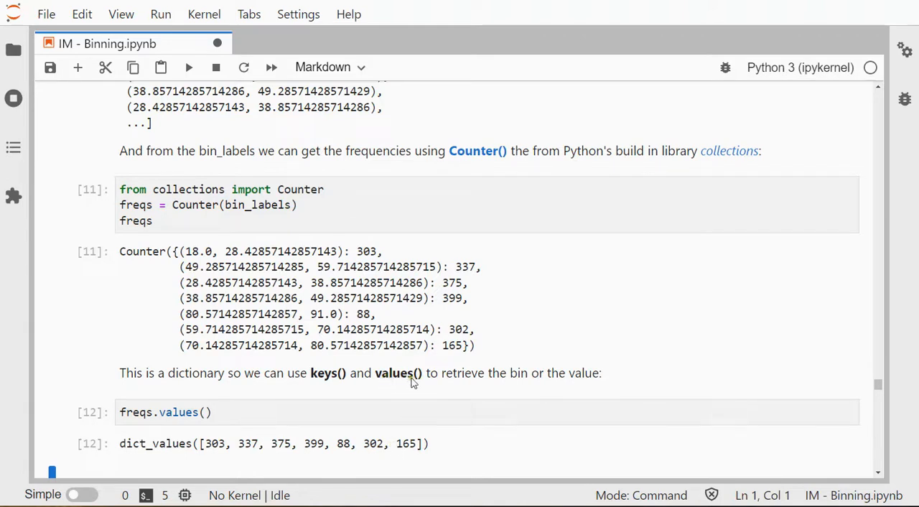
mouse_move(330, 374)
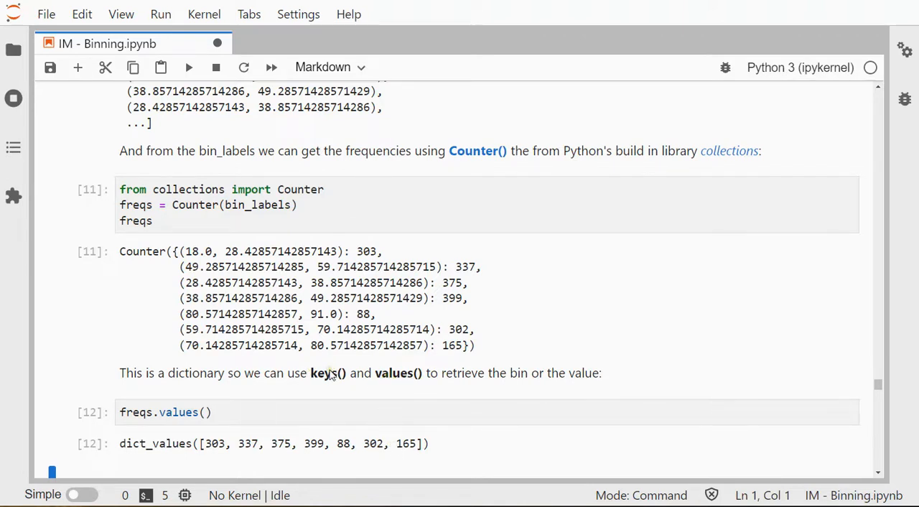
scroll("down", 3)
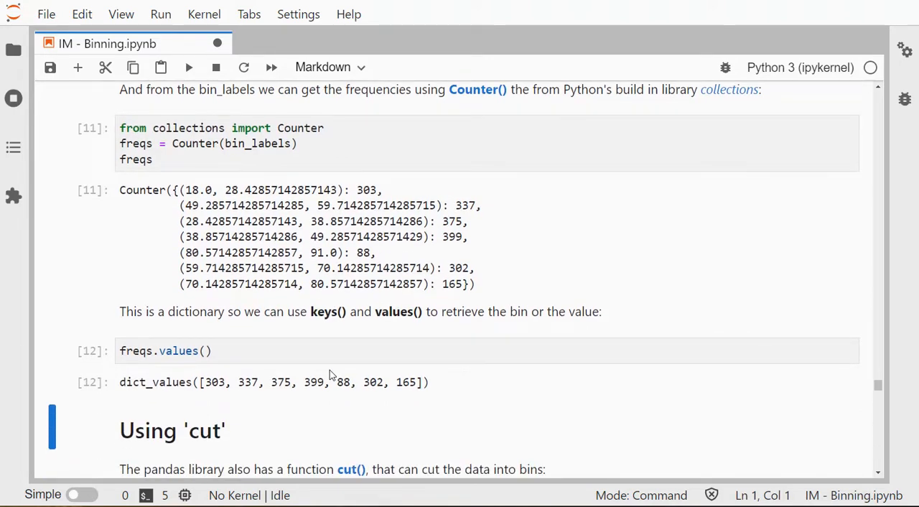
Step: Run pd.cut value_counts with 7 bins, default and right=False, e.g. 380 and 375 per bin
scroll("down", 3)
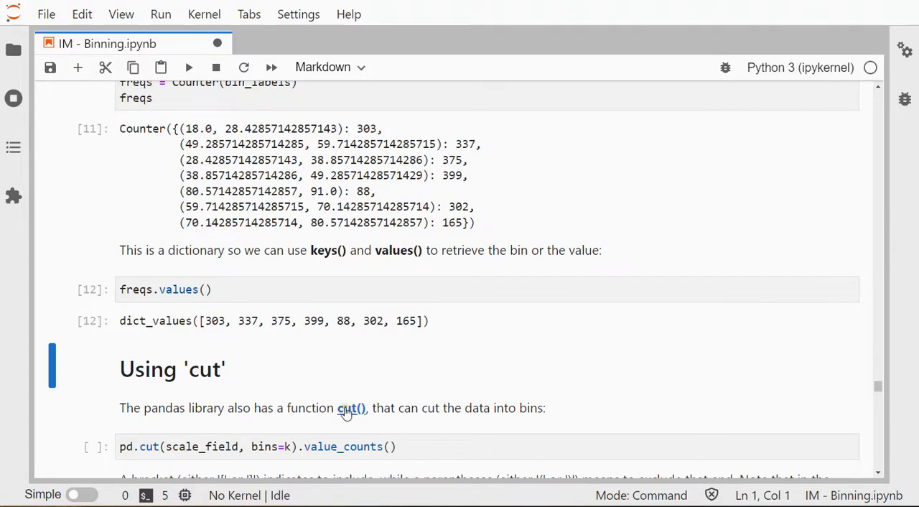
mouse_move(275, 410)
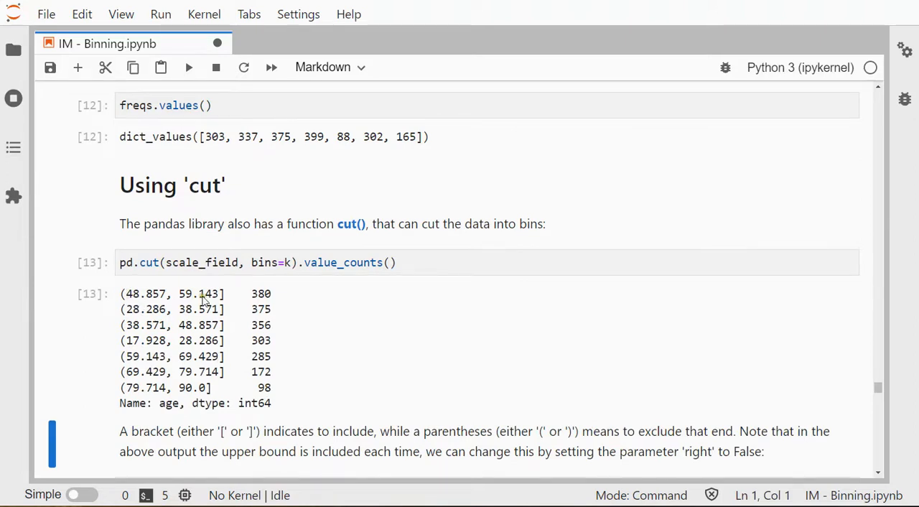
mouse_move(233, 288)
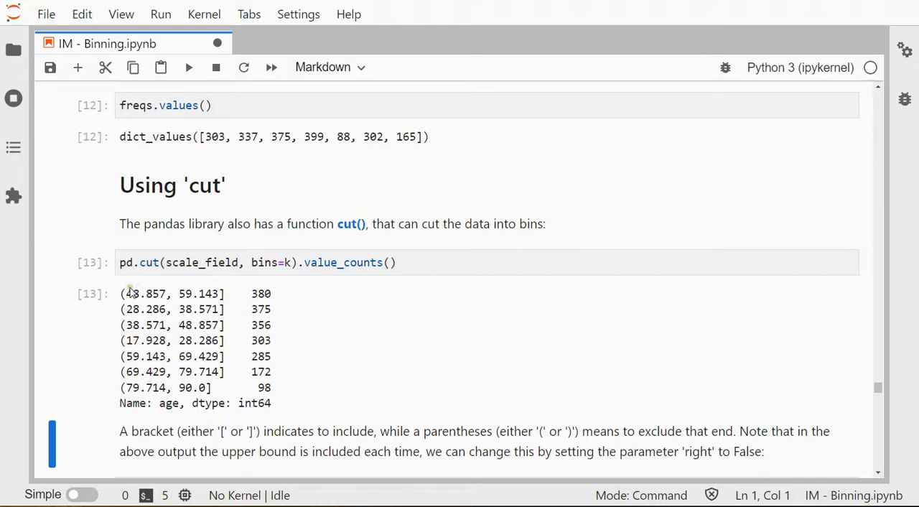
mouse_move(150, 325)
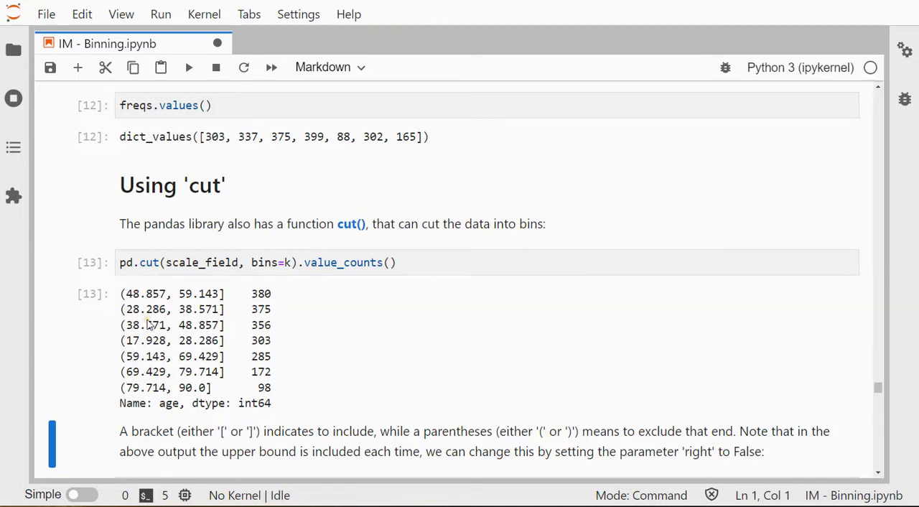
scroll("down", 3)
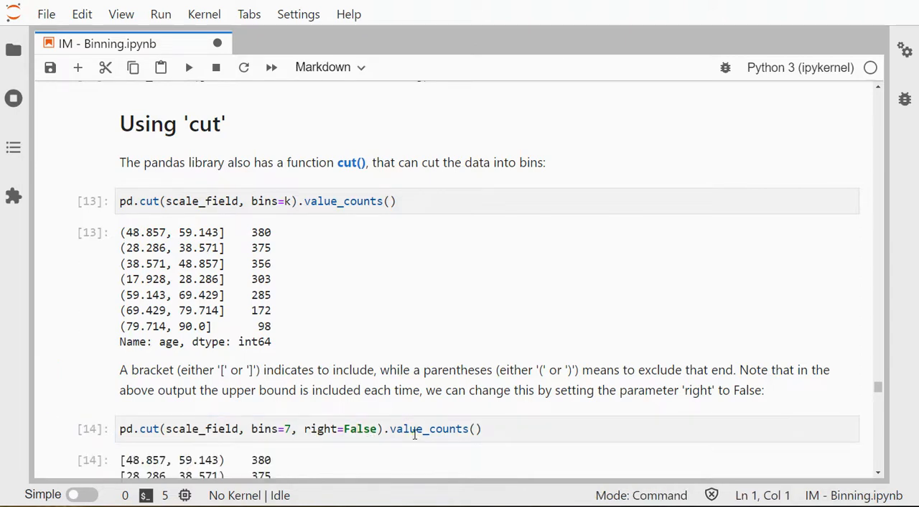
scroll("down", 3)
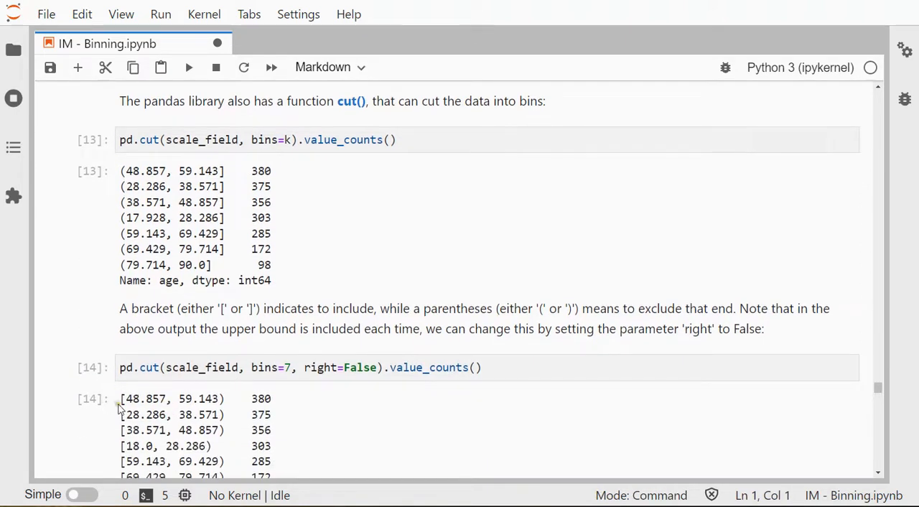
mouse_move(227, 402)
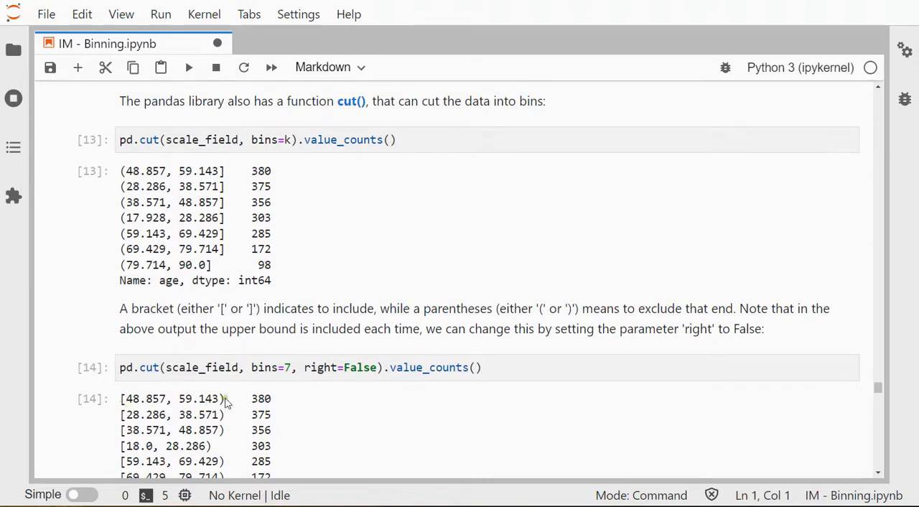
scroll("down", 3)
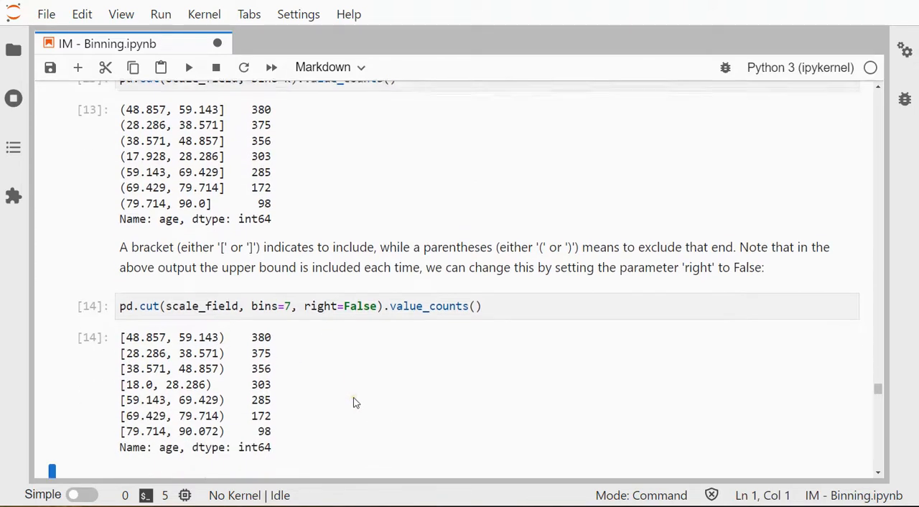
scroll("down", 3)
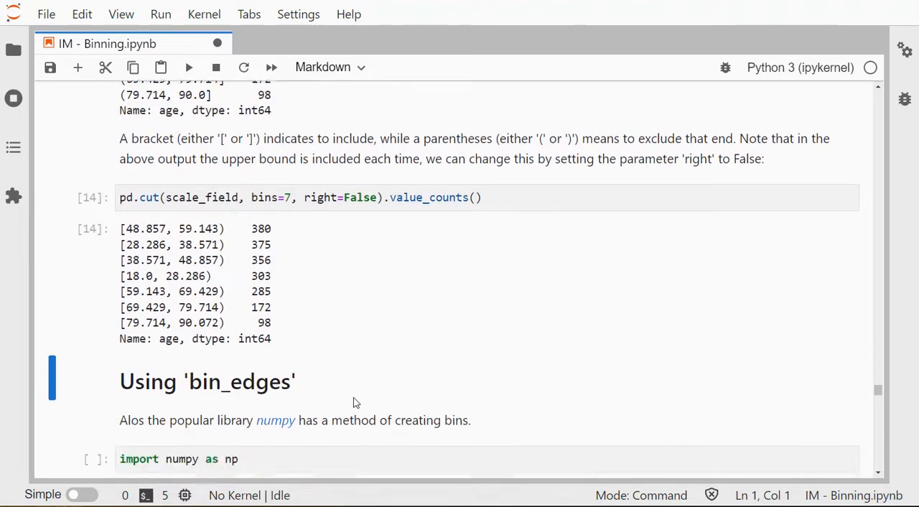
Step: Add '#!pip install numpy' above the numpy import and run the cell
scroll("down", 3)
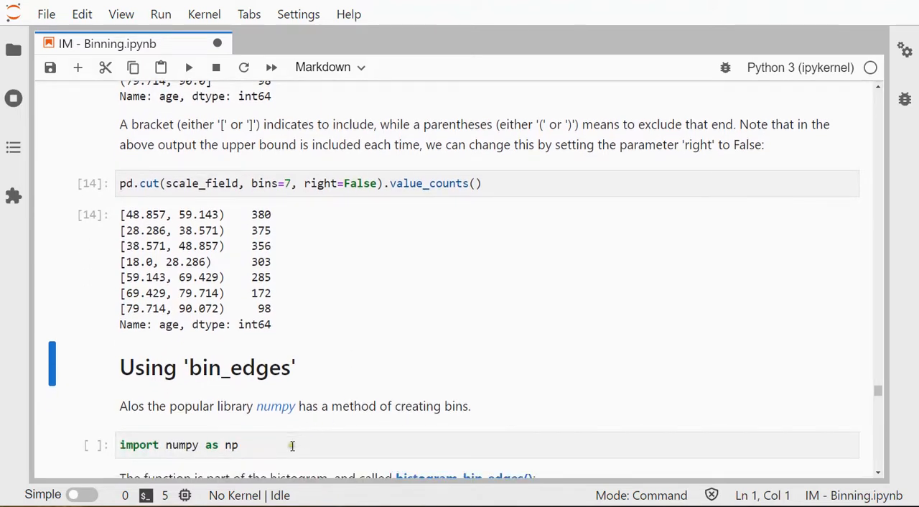
left_click(291, 445)
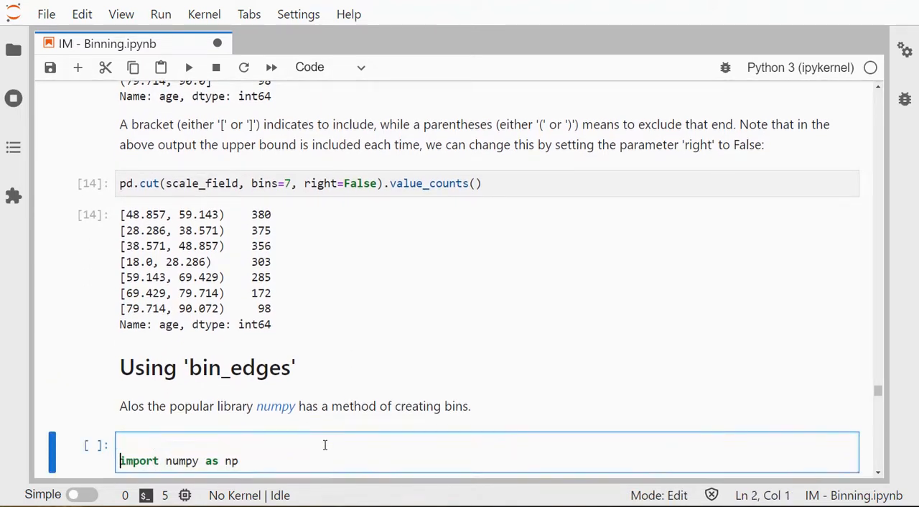
type("!pip install")
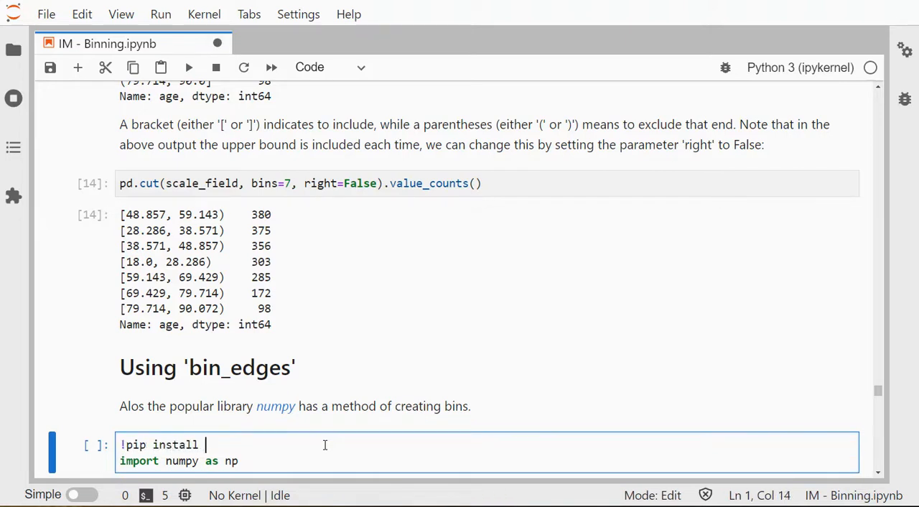
type("numpy")
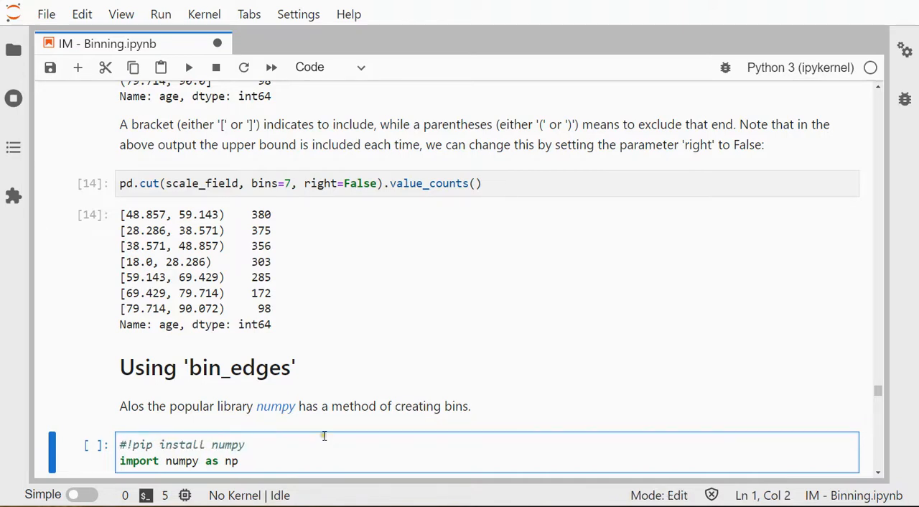
scroll("down", 3)
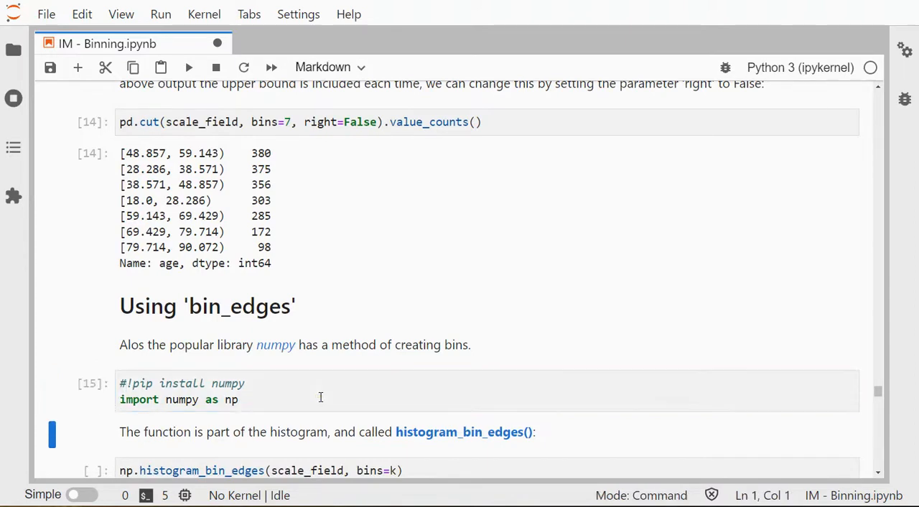
scroll("down", 3)
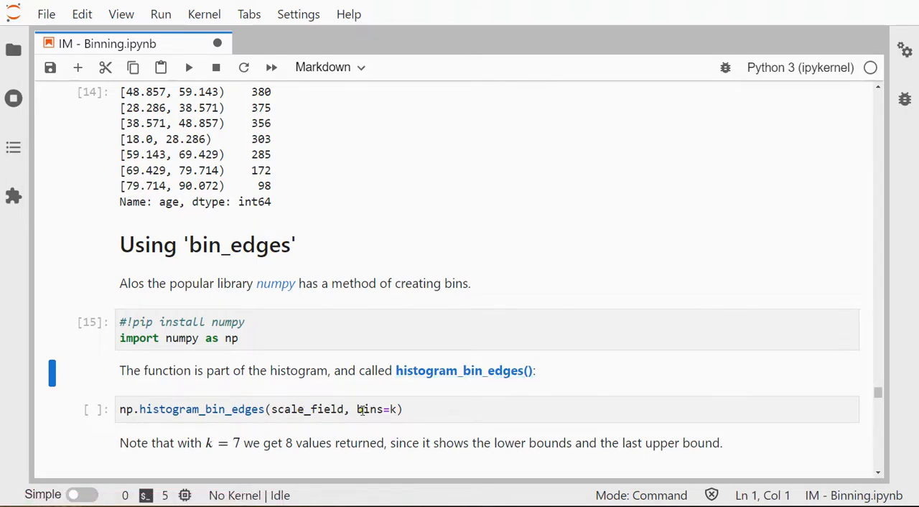
Step: Run np.histogram_bin_edges on the age field with k bins, yielding eight edges from 18 to 90
left_click(371, 408)
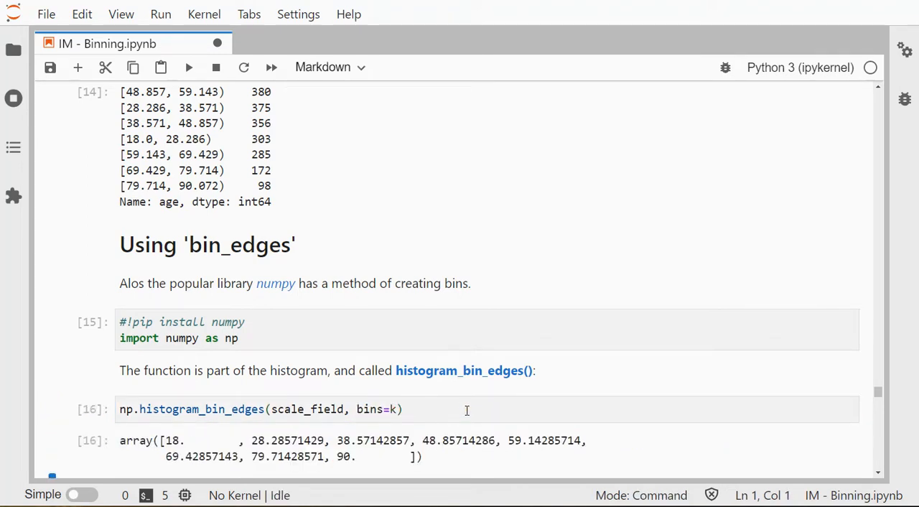
scroll("down", 3)
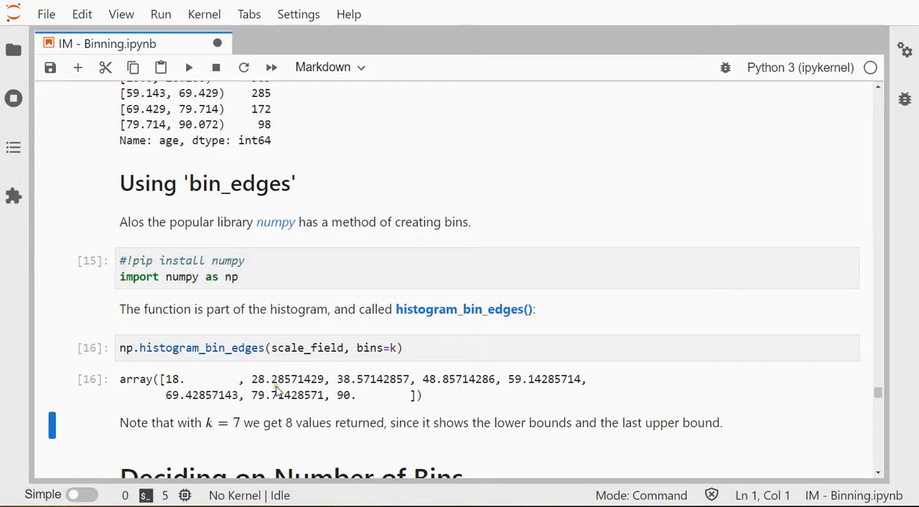
mouse_move(310, 390)
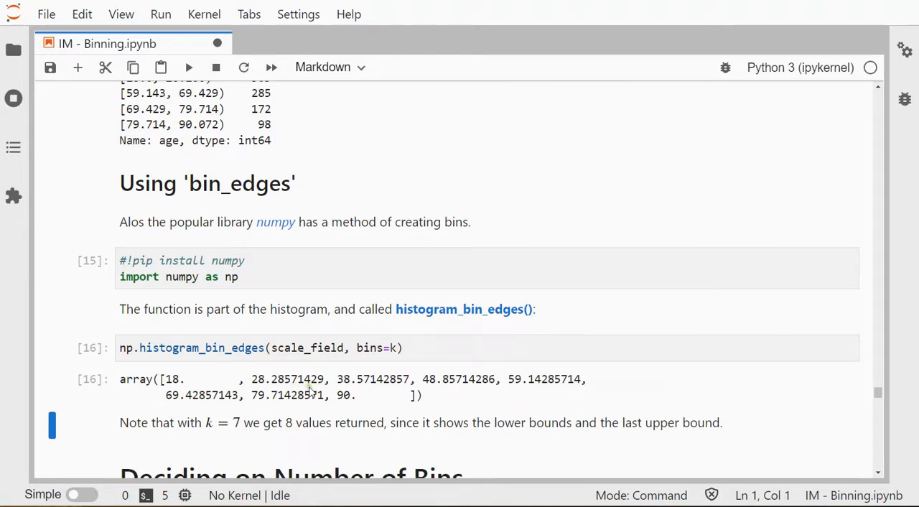
mouse_move(339, 407)
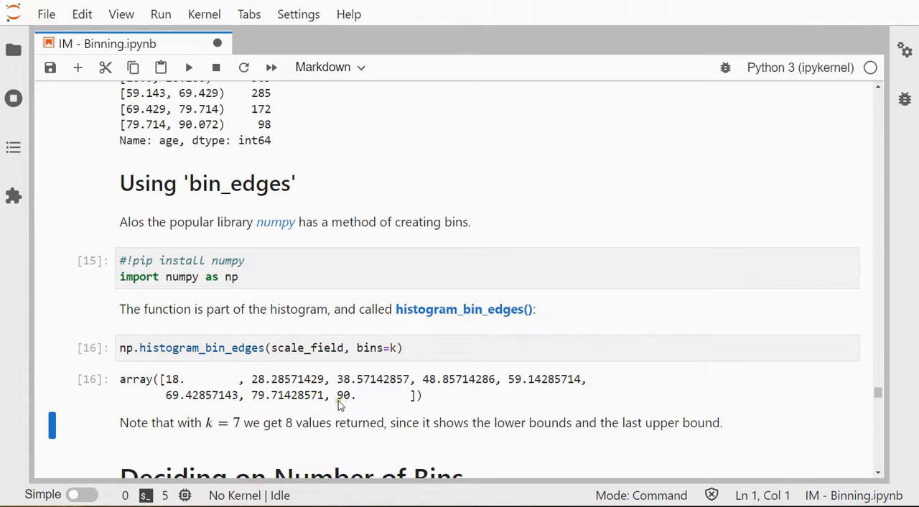
mouse_move(303, 328)
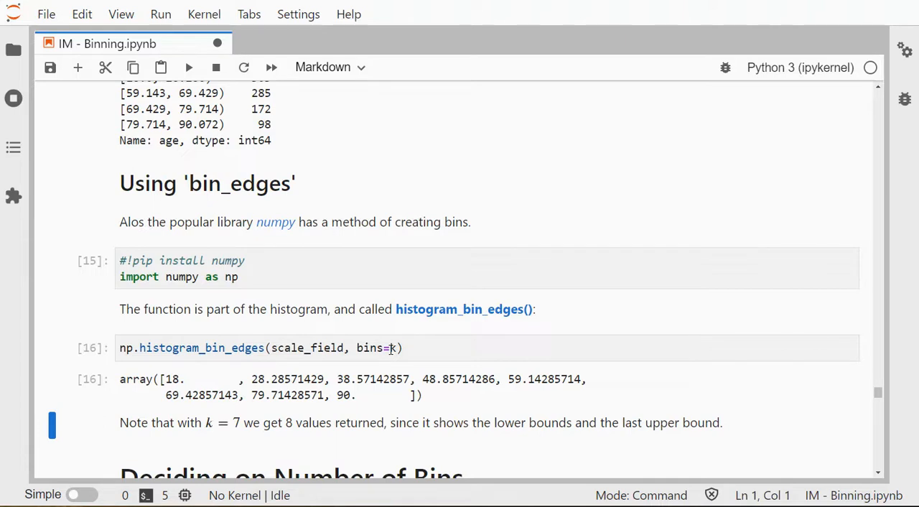
scroll("down", 3)
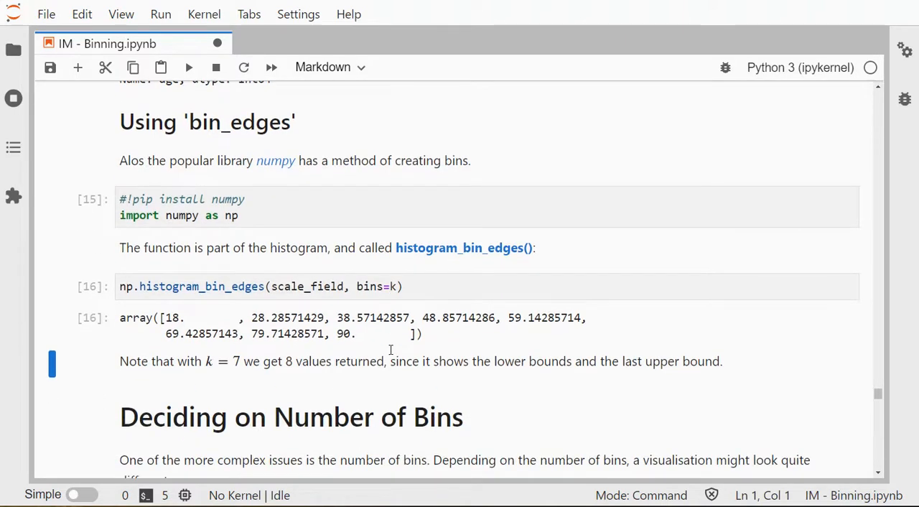